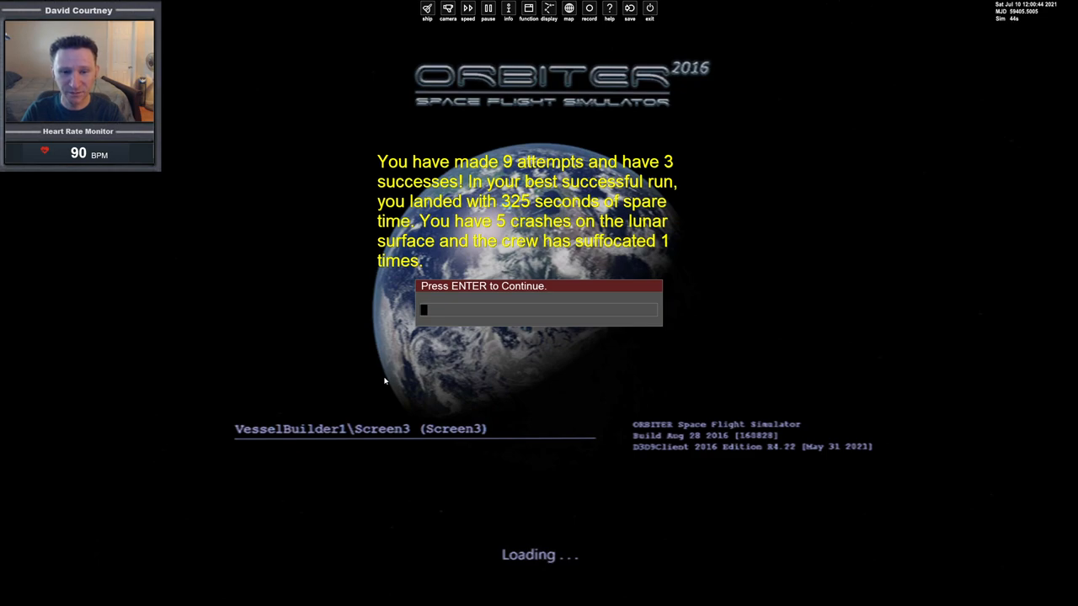
- Dismiss the attempt summary screen to enter the lunar lander cockpit
{"action": "key", "text": "enter"}
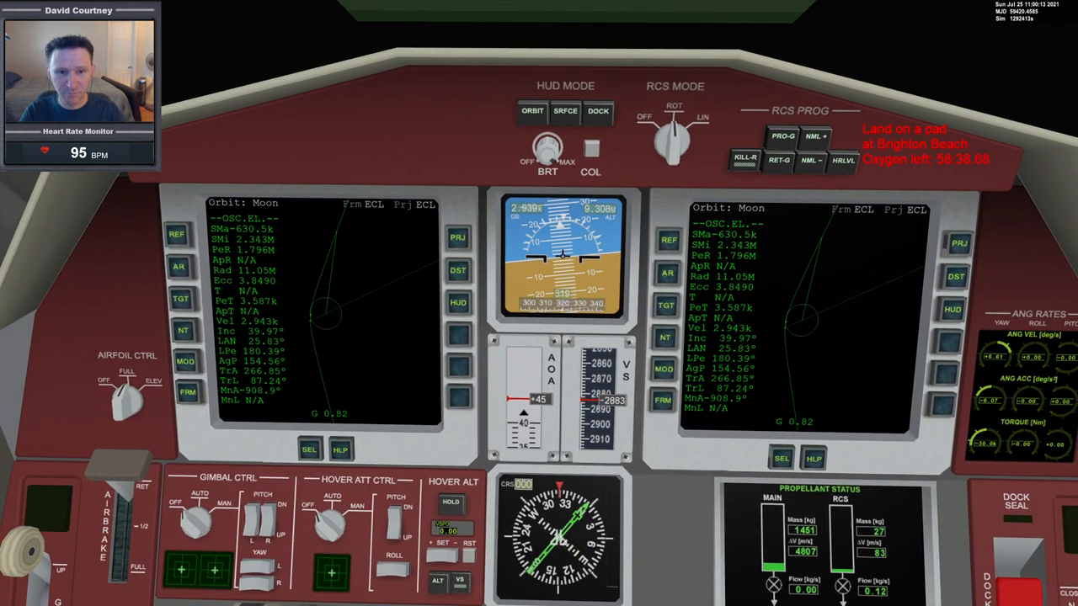
- Switch the left MFD to Interplanetary base approach targeting Brighton Beach
{"action": "left_click", "coordinate": [308, 448]}
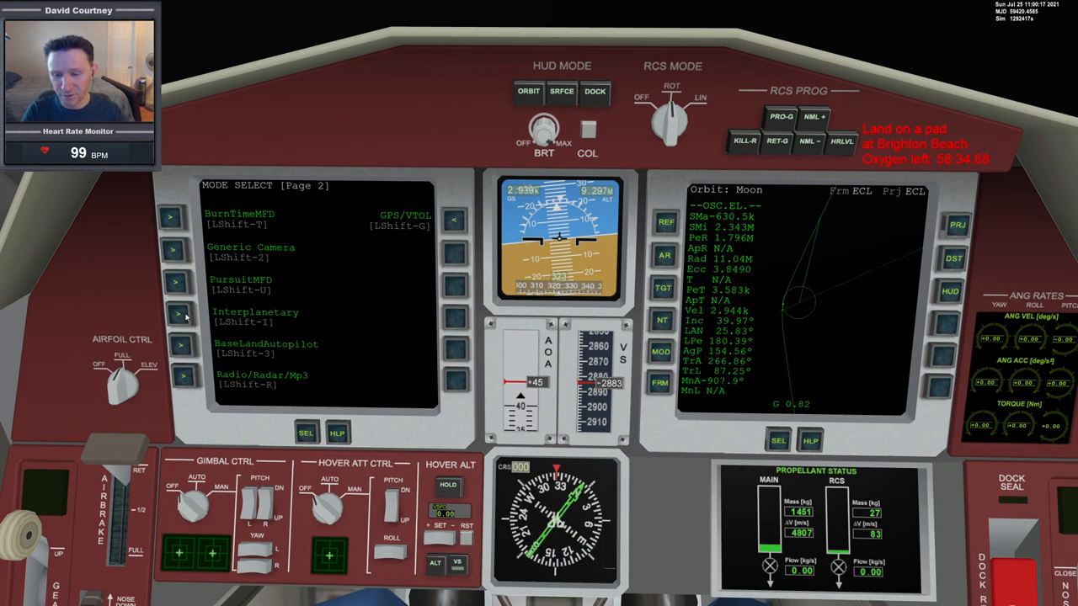
{"action": "left_click", "coordinate": [179, 313]}
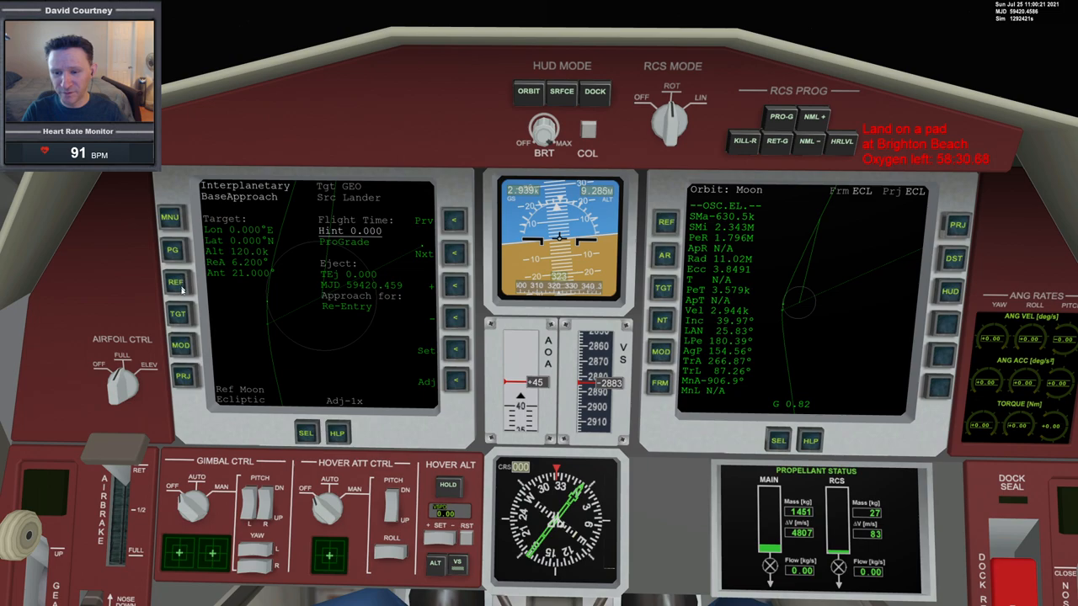
{"action": "type", "text": "bri"}
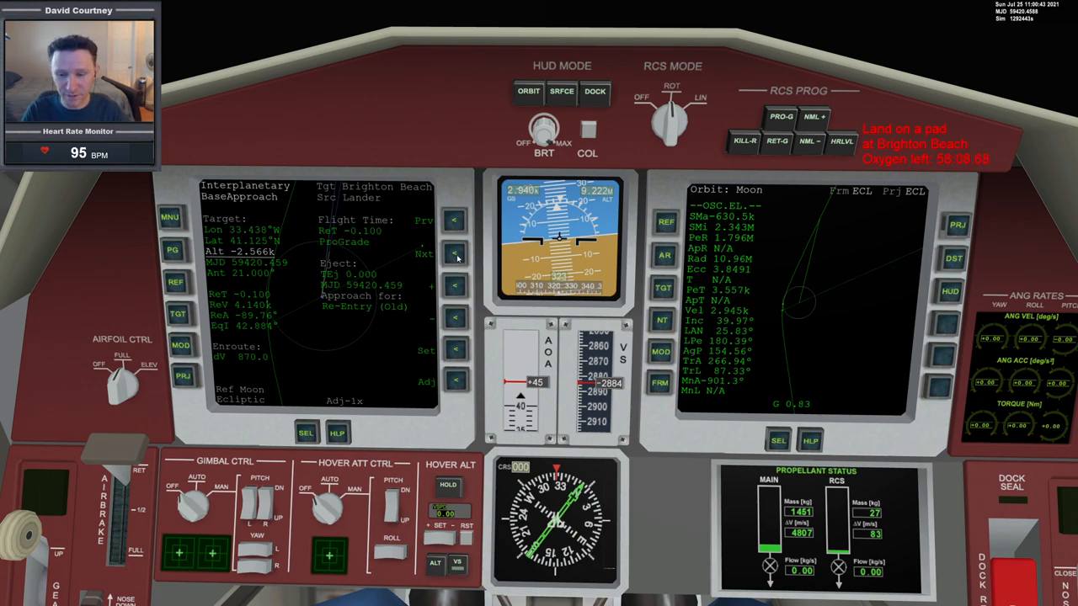
- Set the approach angle to -0.3° and step the reentry time up from 2.799k
{"action": "left_click", "coordinate": [426, 352]}
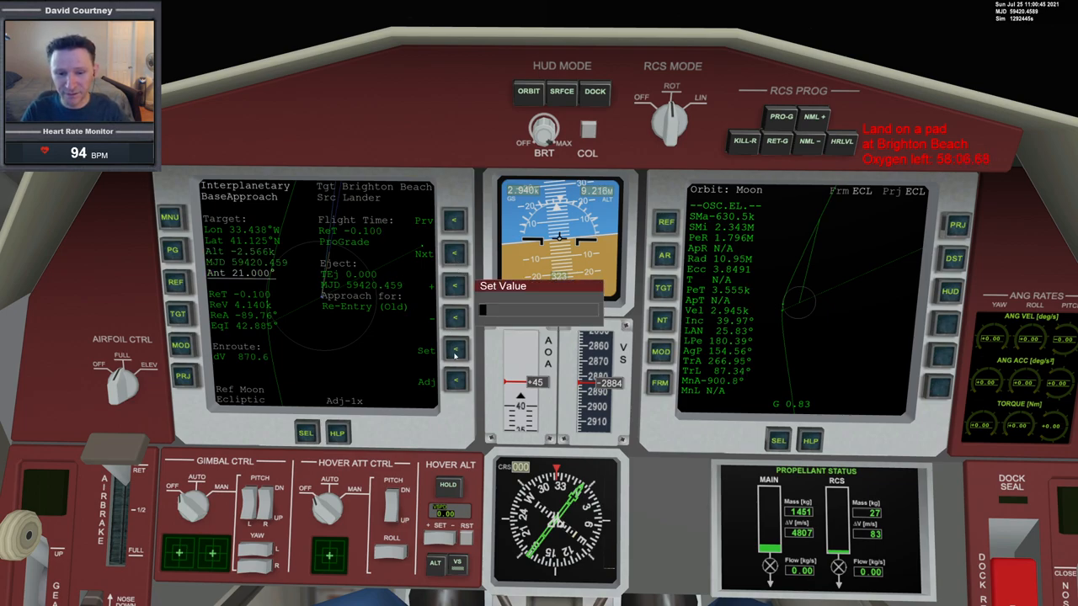
{"action": "type", "text": "-0.3"}
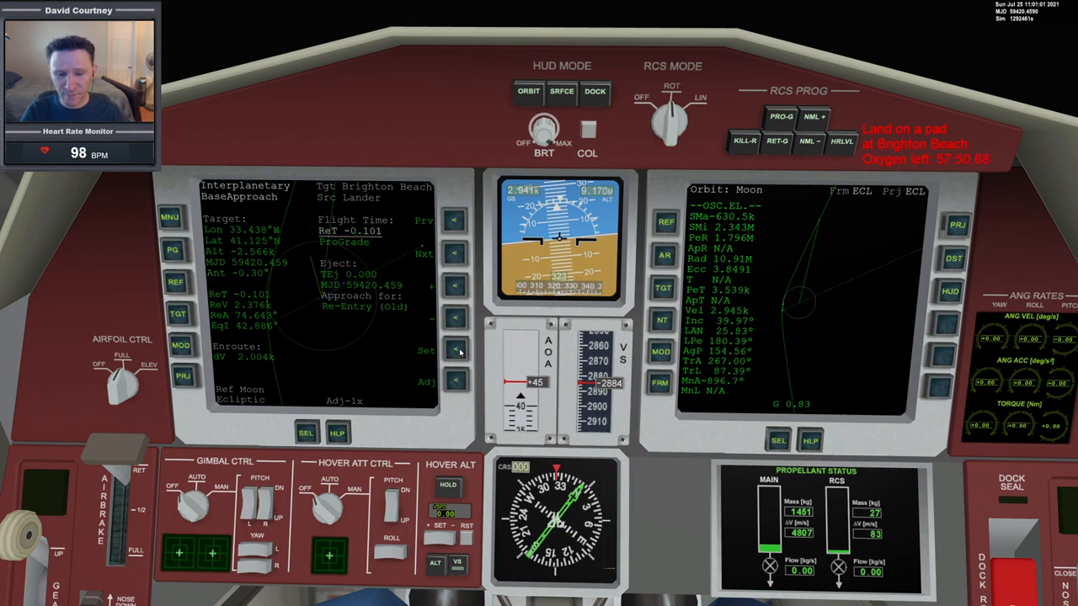
{"action": "left_click", "coordinate": [427, 350]}
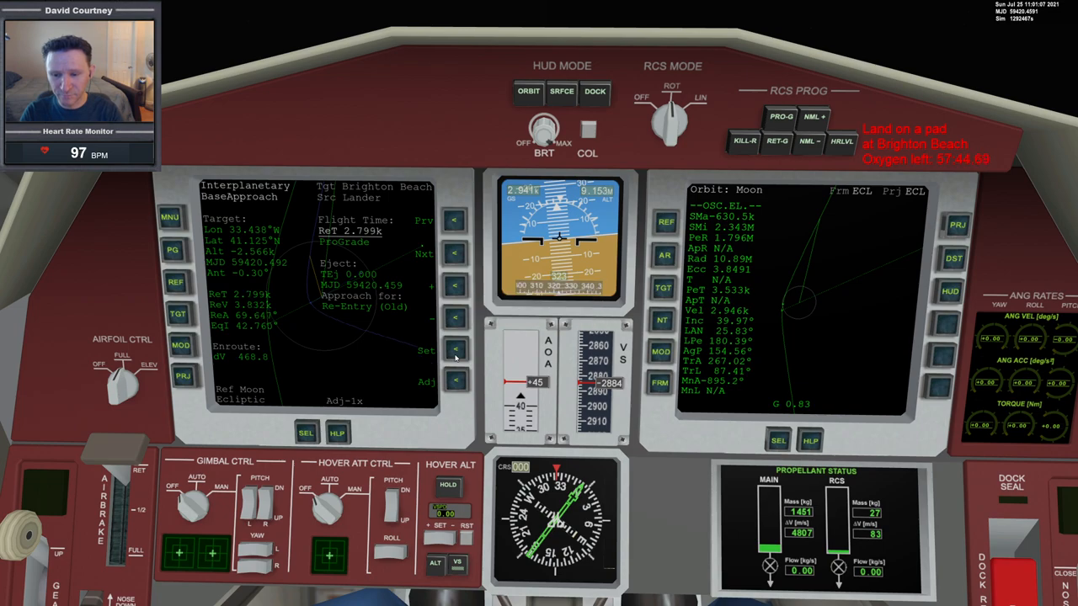
{"action": "left_click", "coordinate": [427, 350]}
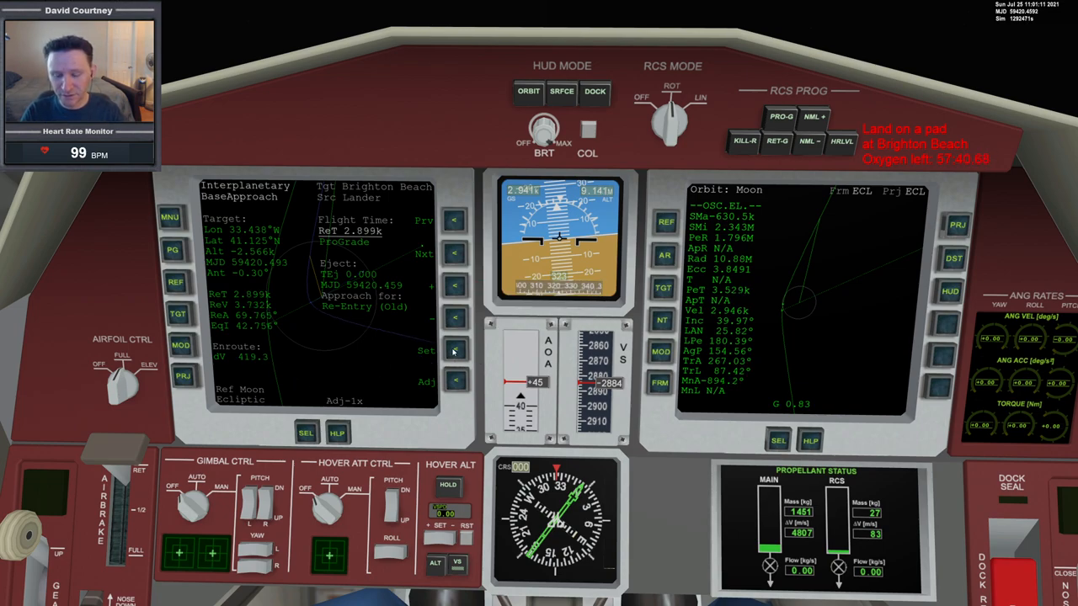
{"action": "left_click", "coordinate": [426, 350]}
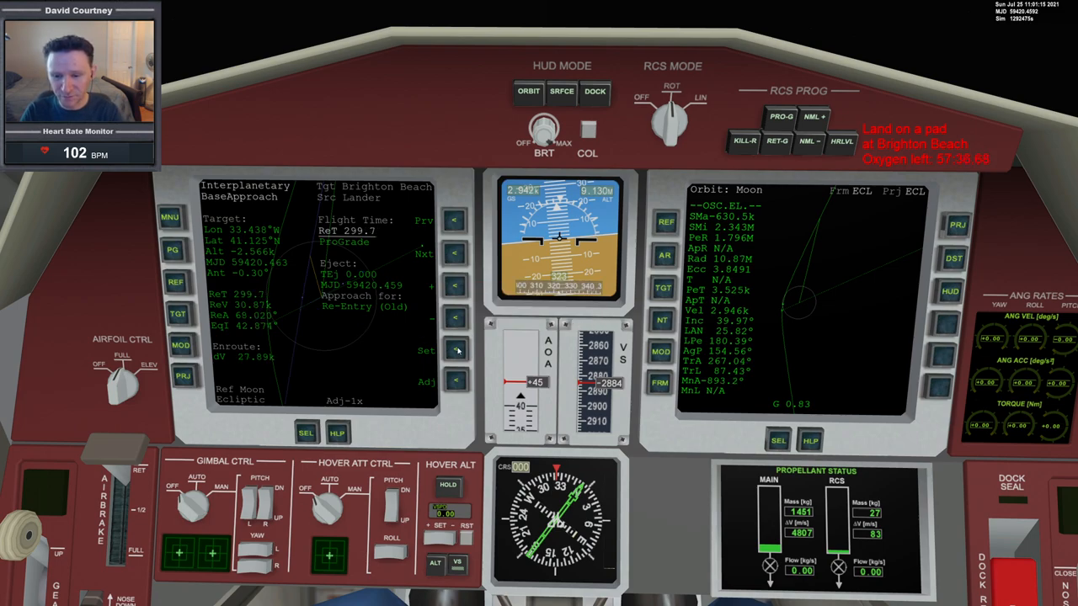
{"action": "left_click", "coordinate": [426, 350]}
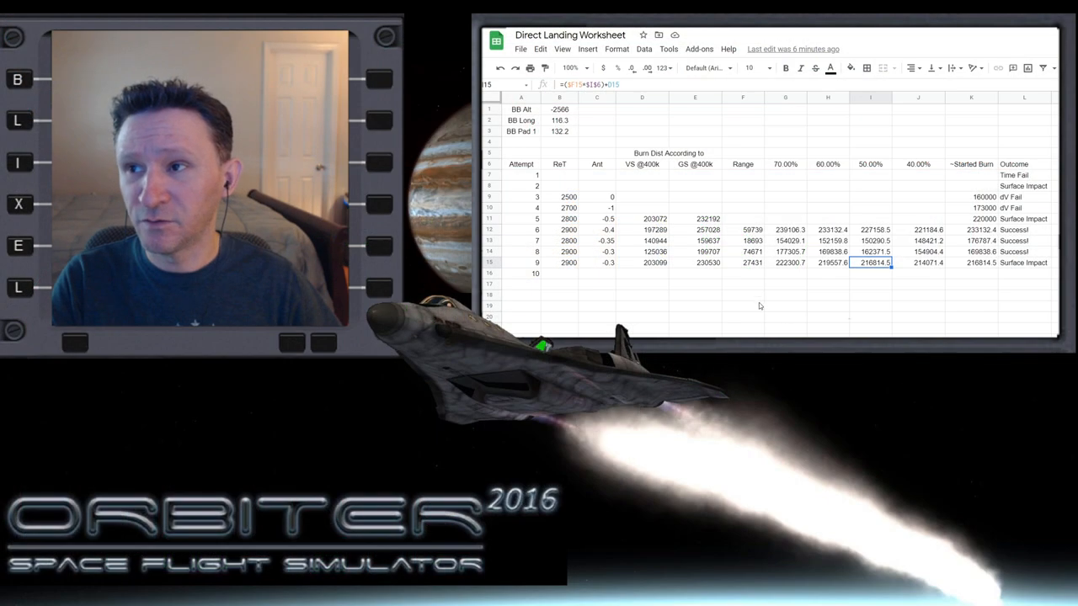
{"action": "type", "text": "2.886k"}
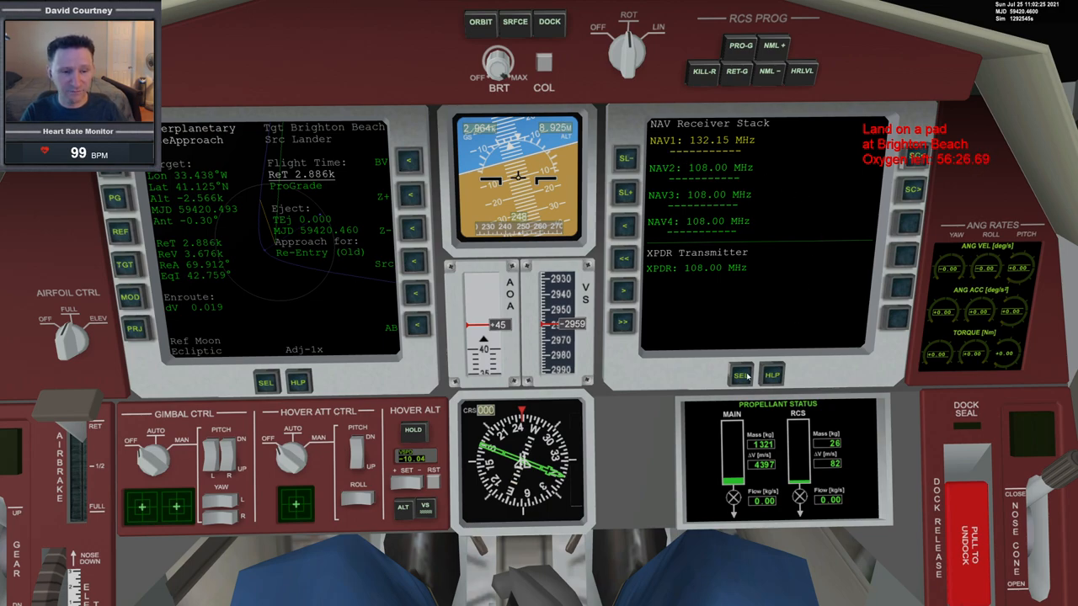
- Bring up the mode selection list on the right MFD
{"action": "left_click", "coordinate": [740, 376]}
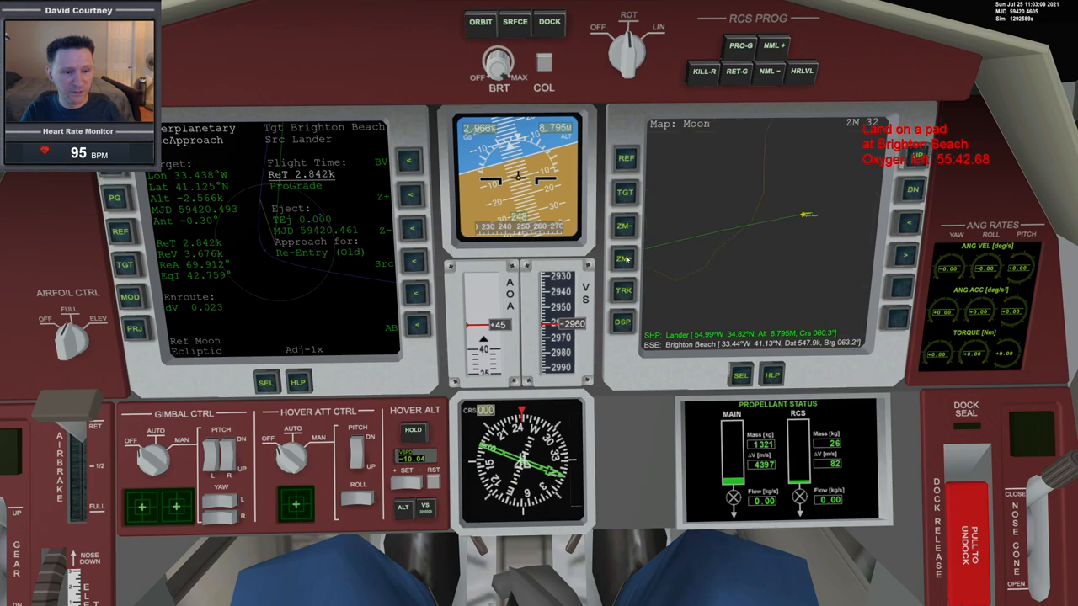
{"action": "mouse_move", "coordinate": [916, 228]}
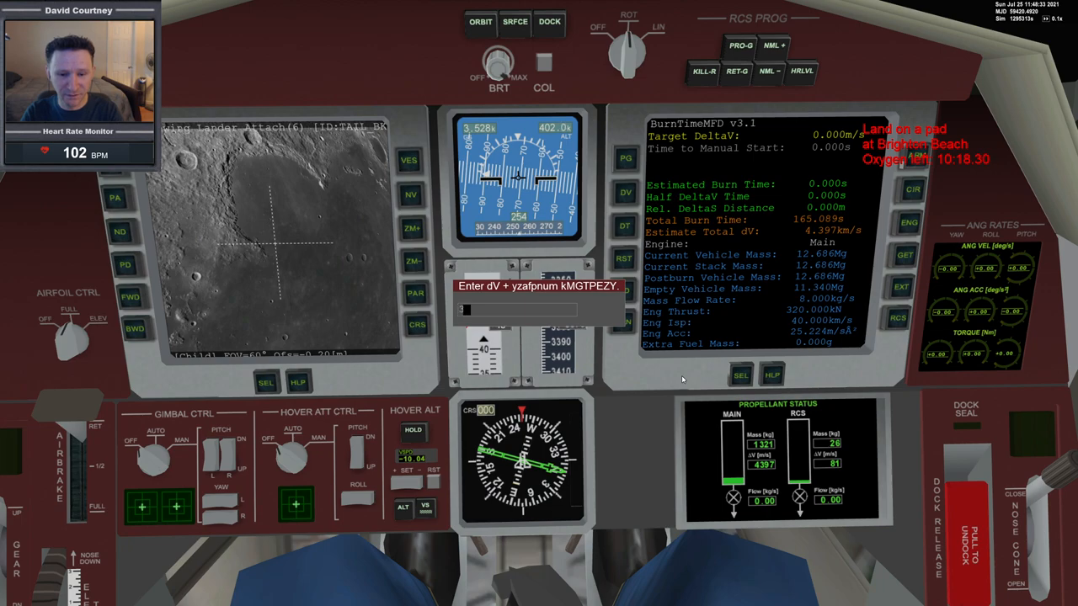
- Enter 3377 m/s as BurnTimeMFD's target delta-v, giving a 221.4 km burn
{"action": "type", "text": "3377"}
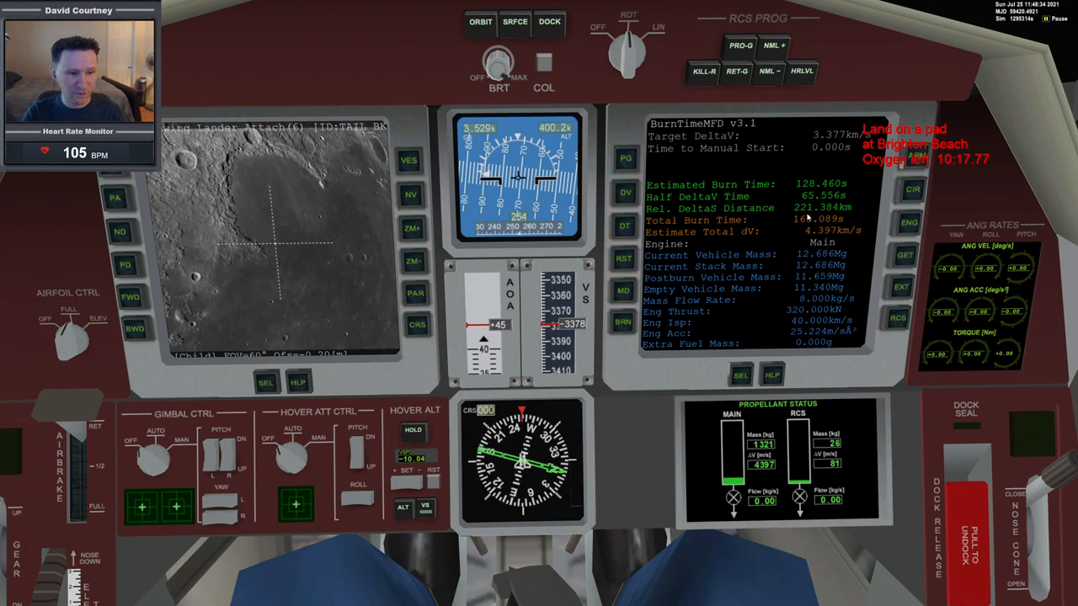
{"action": "mouse_move", "coordinate": [810, 217]}
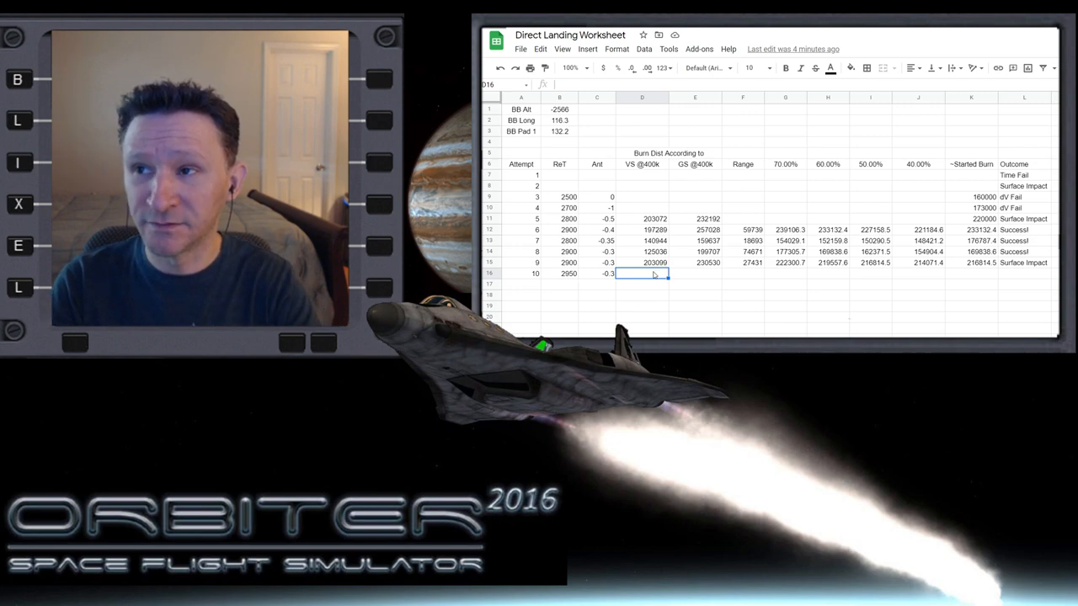
{"action": "type", "text": "221384"}
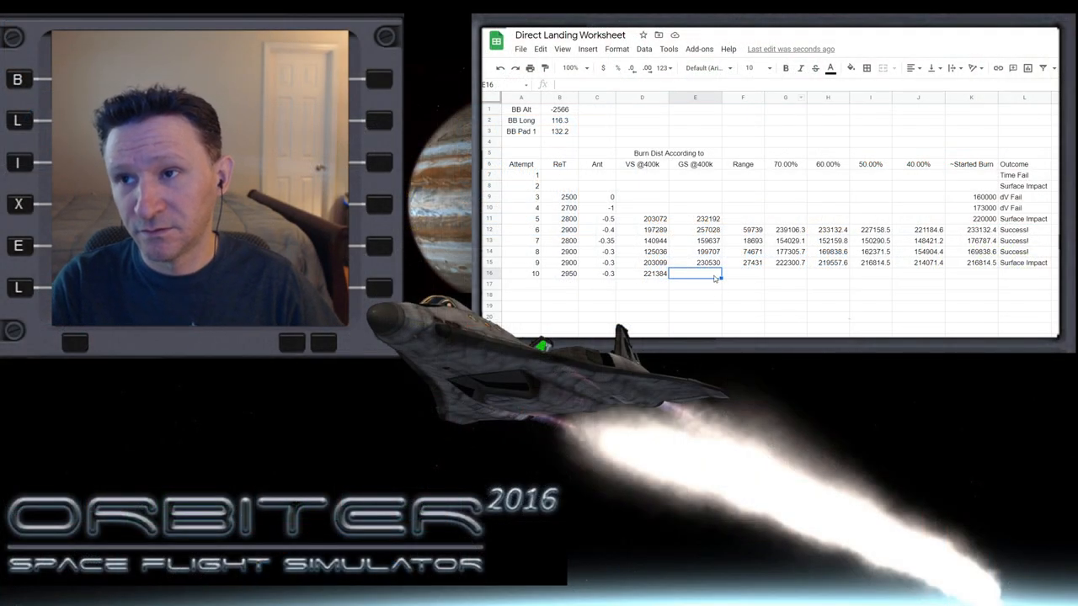
{"action": "type", "text": "2415"}
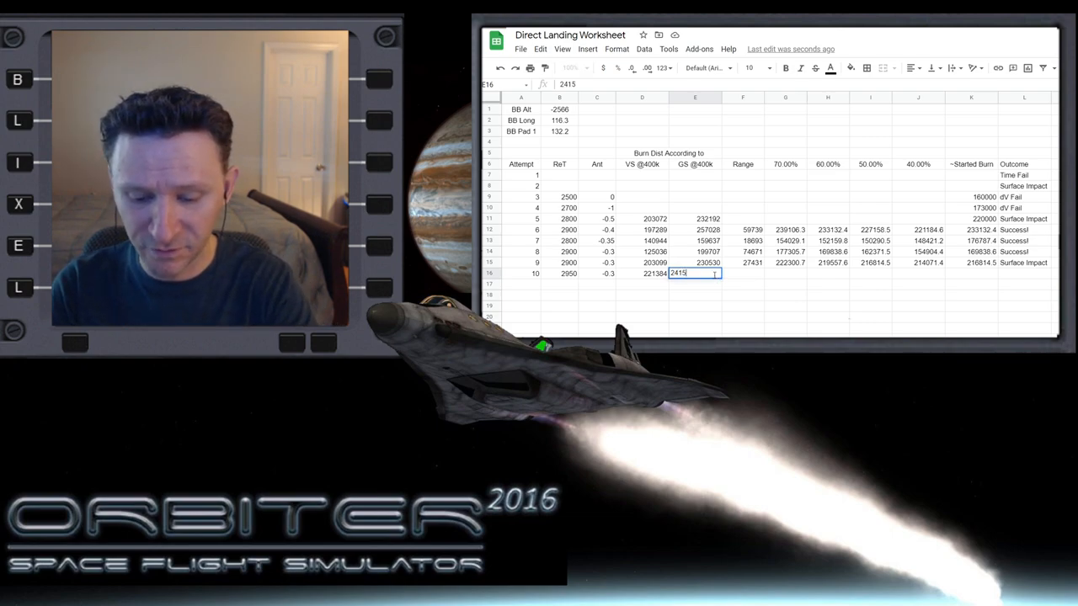
{"action": "key", "text": "enter"}
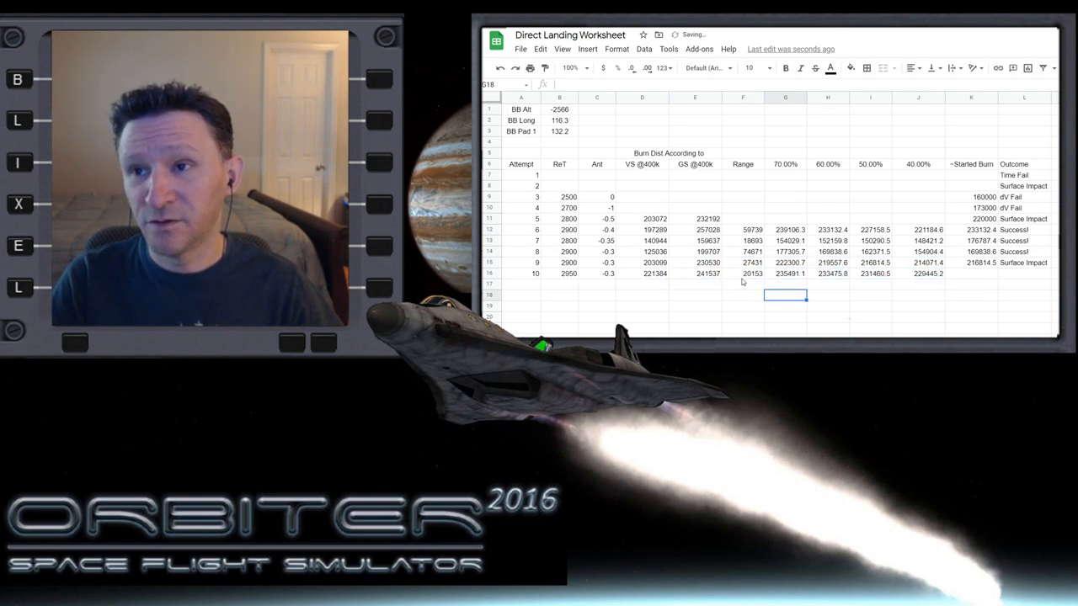
{"action": "left_click", "coordinate": [742, 273]}
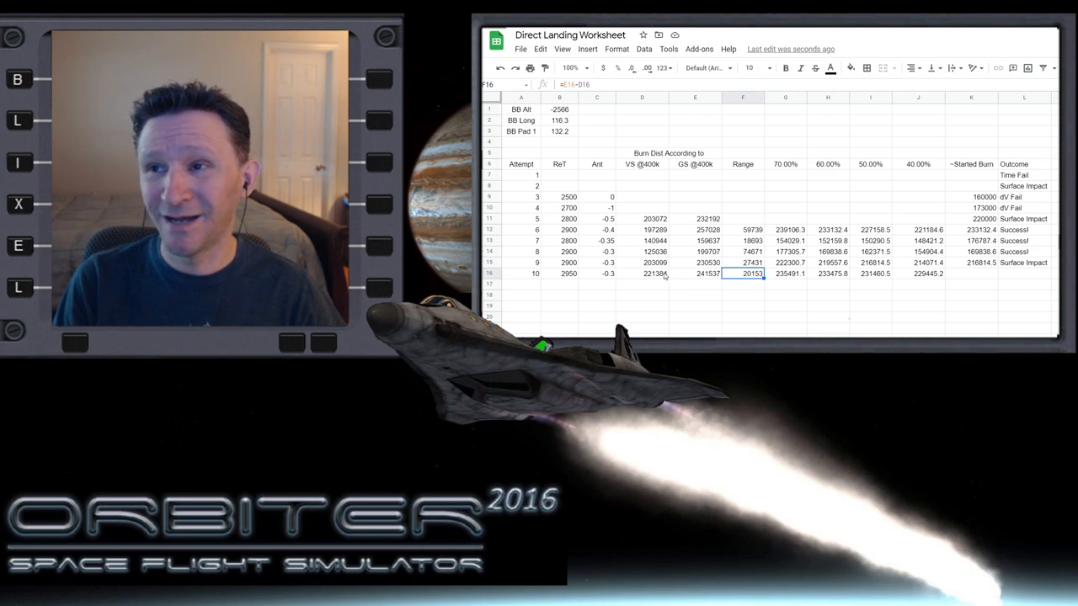
{"action": "left_click", "coordinate": [641, 274]}
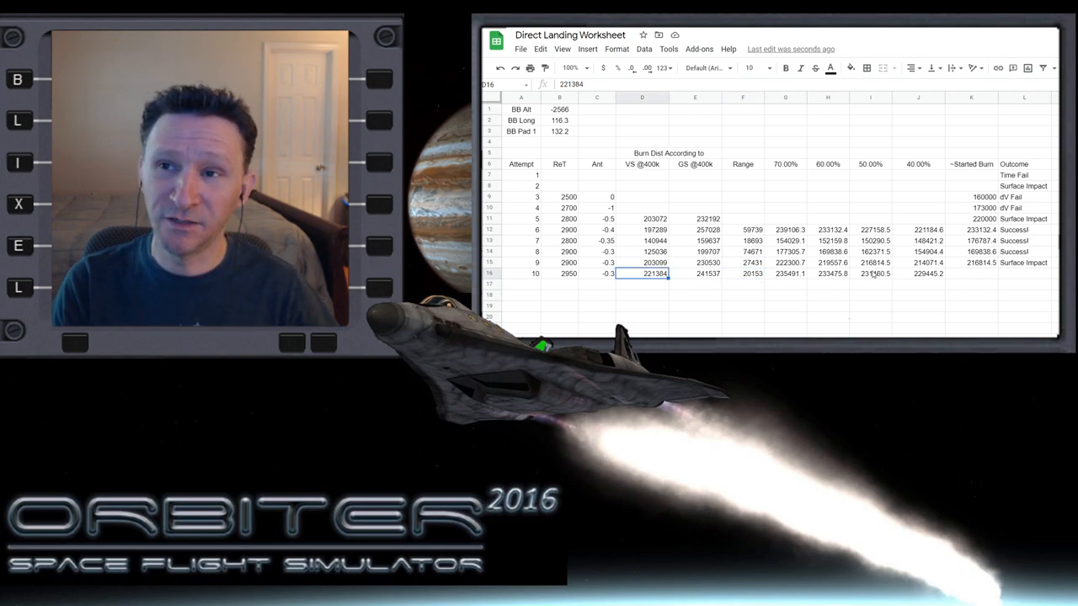
{"action": "left_click", "coordinate": [869, 274]}
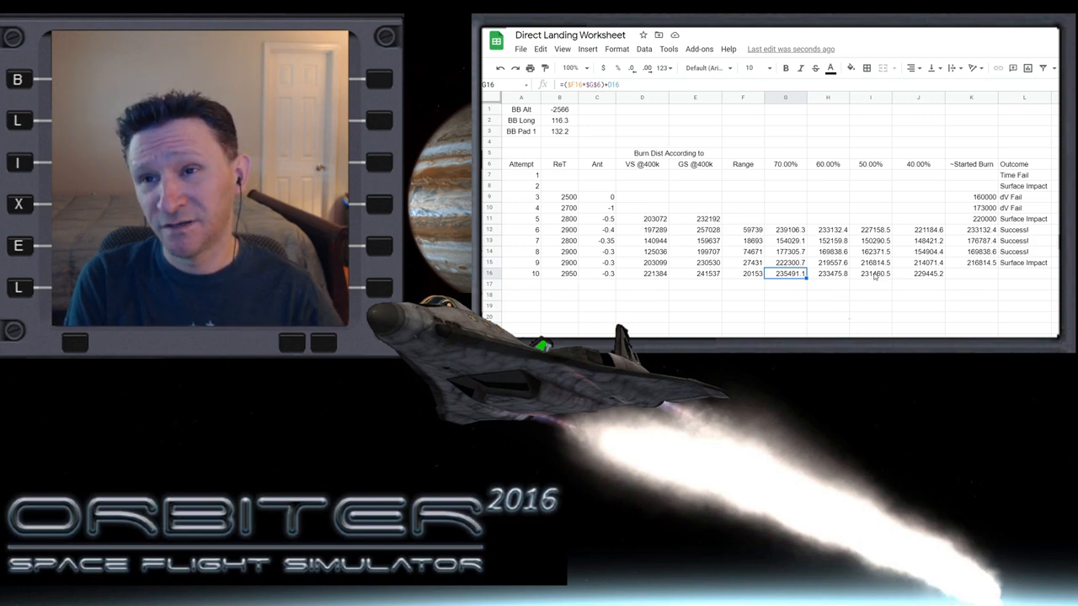
{"action": "mouse_move", "coordinate": [835, 286]}
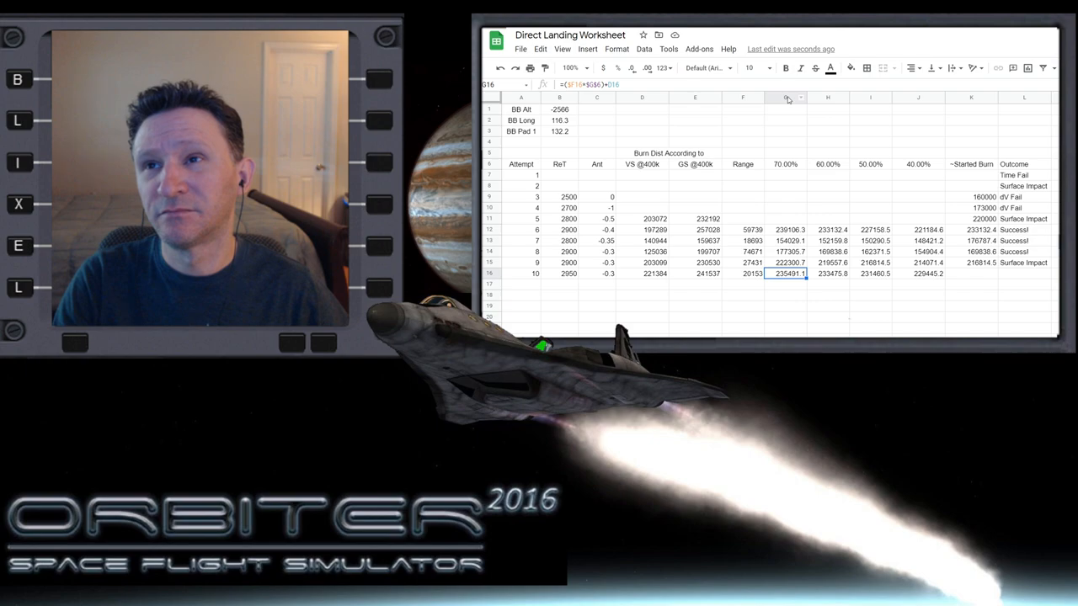
{"action": "right_click", "coordinate": [788, 96]}
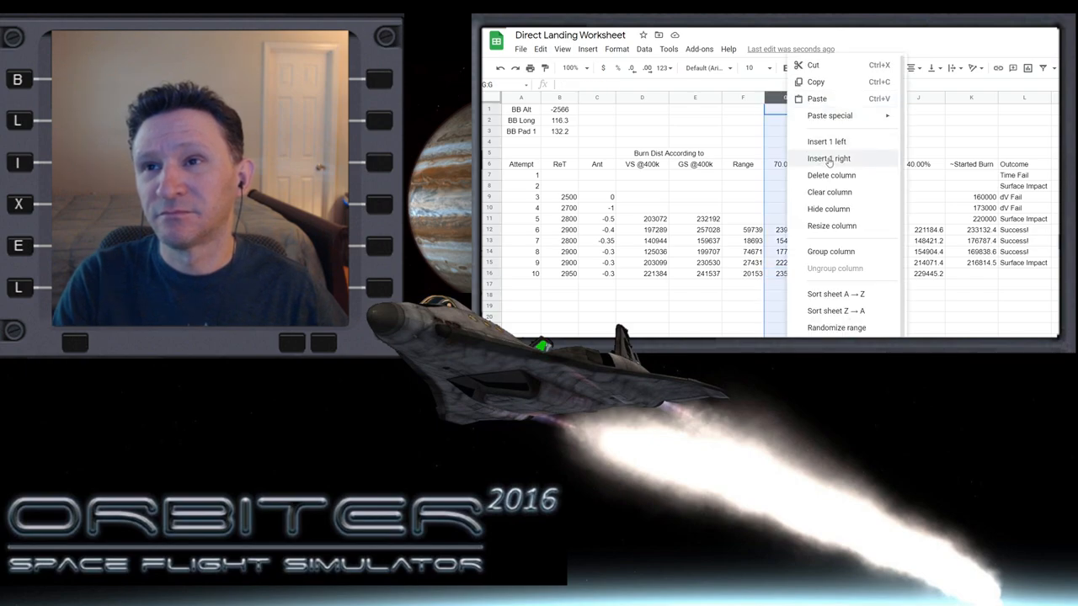
{"action": "left_click", "coordinate": [828, 158]}
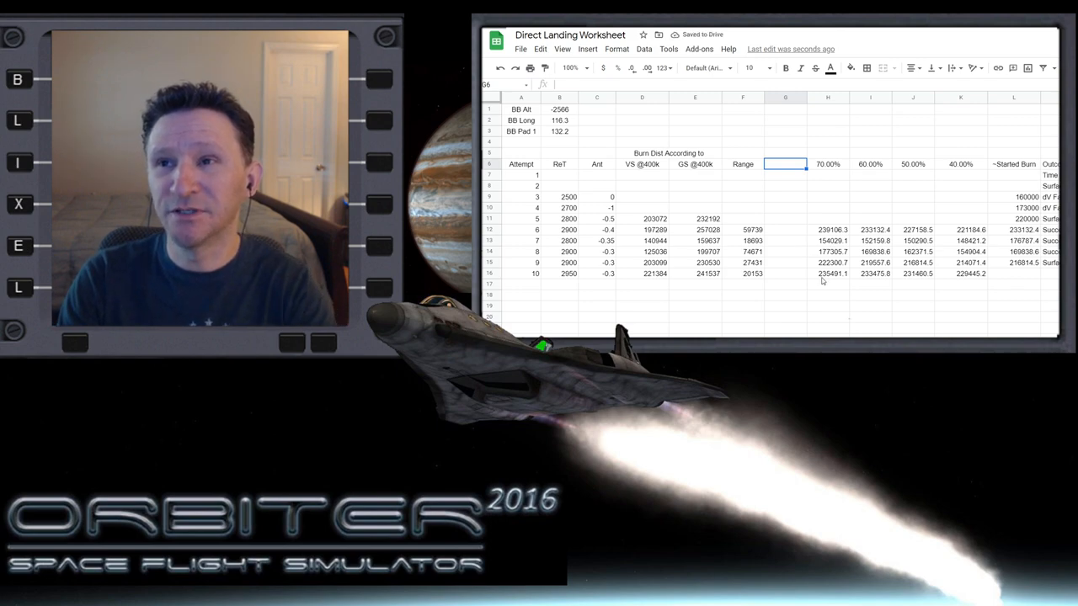
{"action": "type", "text": "100%"}
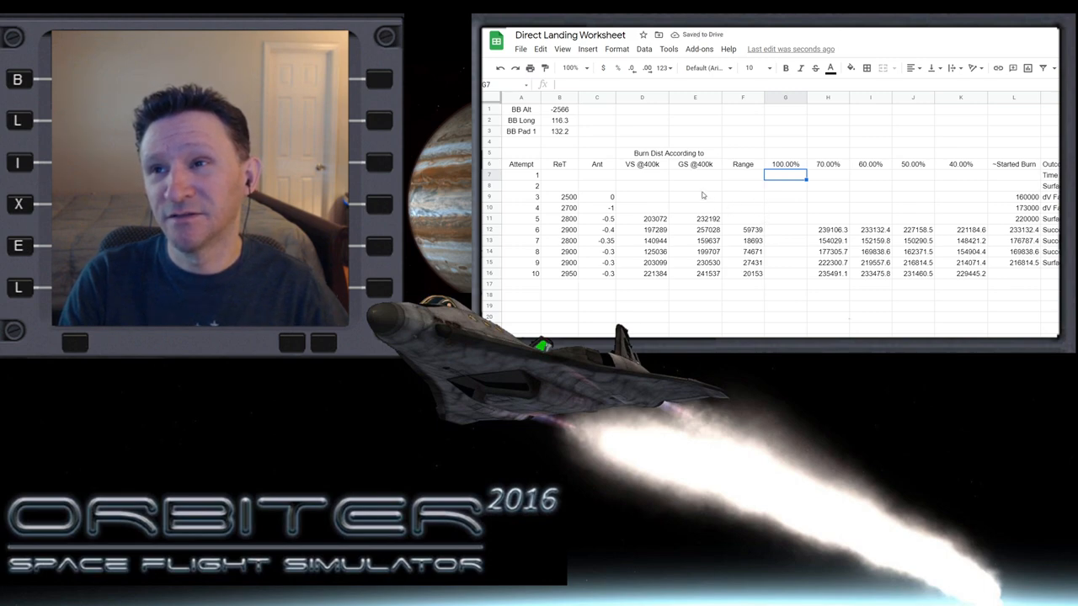
{"action": "left_click", "coordinate": [695, 273]}
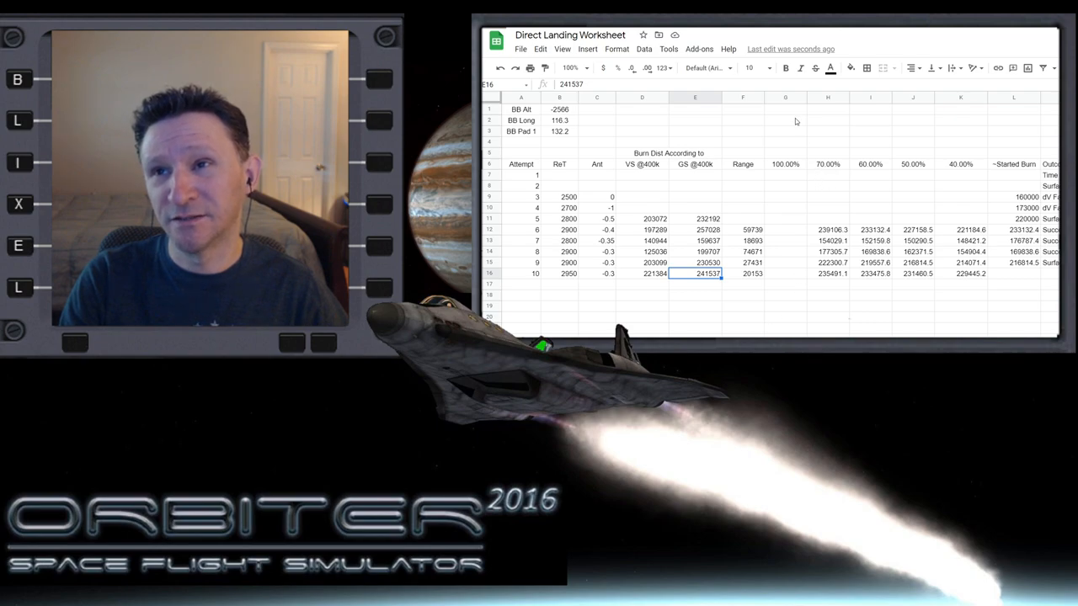
{"action": "right_click", "coordinate": [785, 97]}
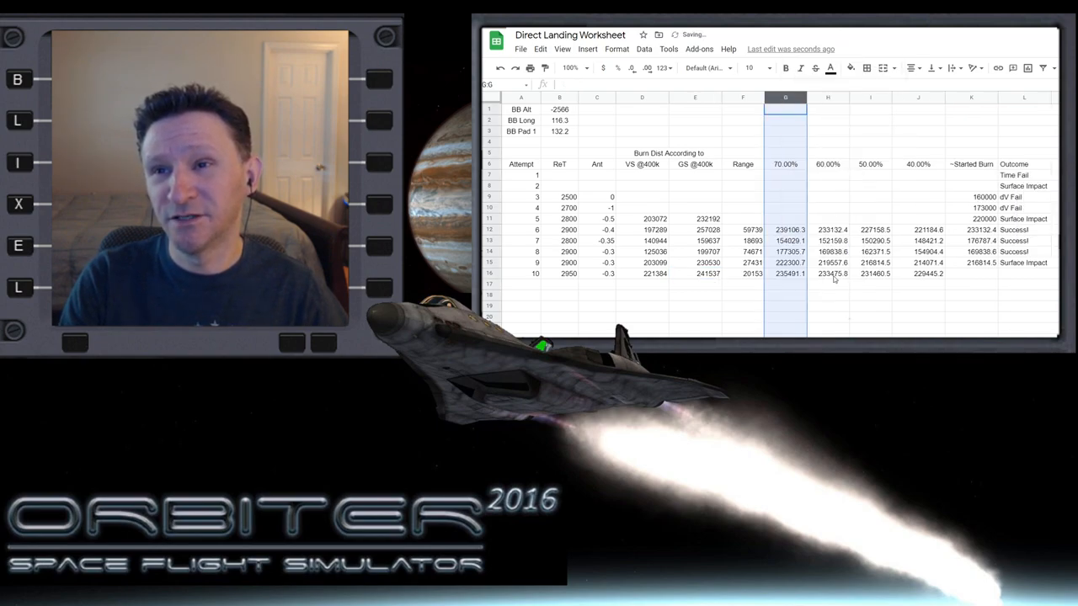
{"action": "left_click", "coordinate": [784, 274]}
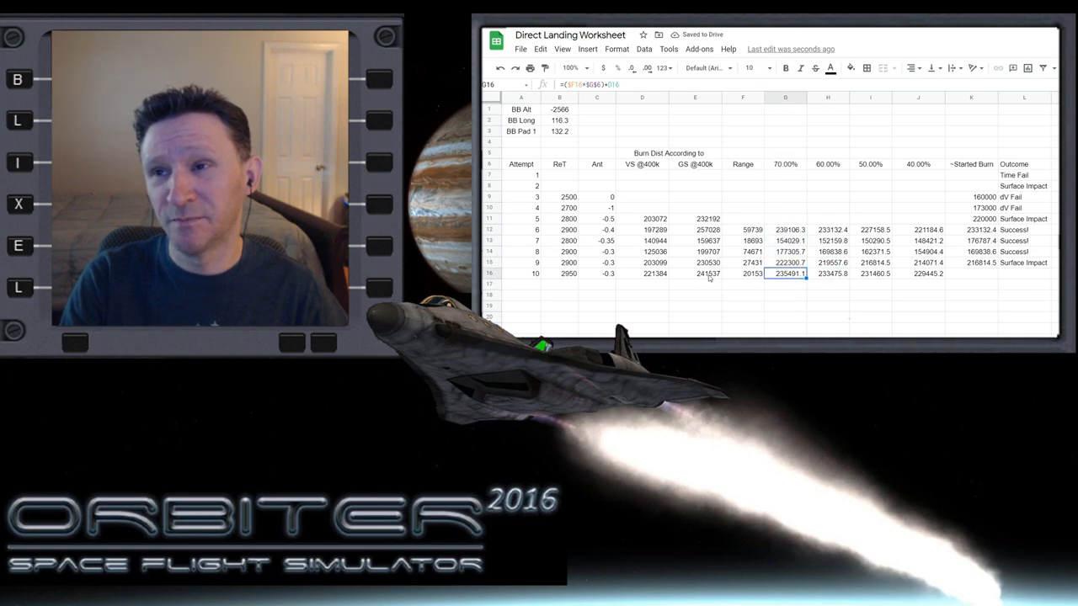
{"action": "left_click", "coordinate": [693, 274]}
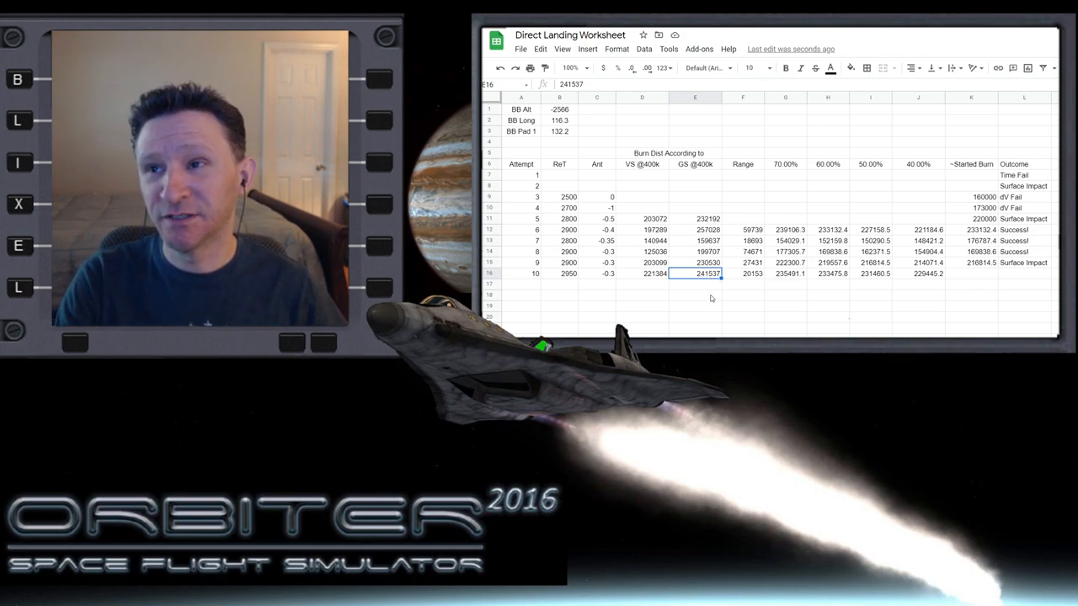
{"action": "left_click", "coordinate": [655, 273]}
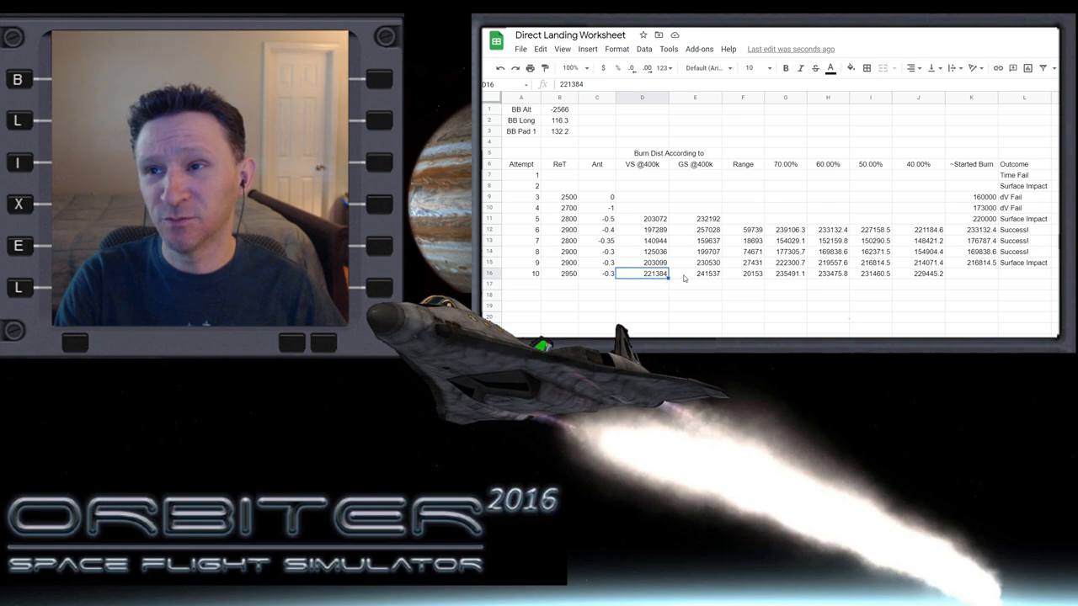
{"action": "left_click", "coordinate": [695, 273]}
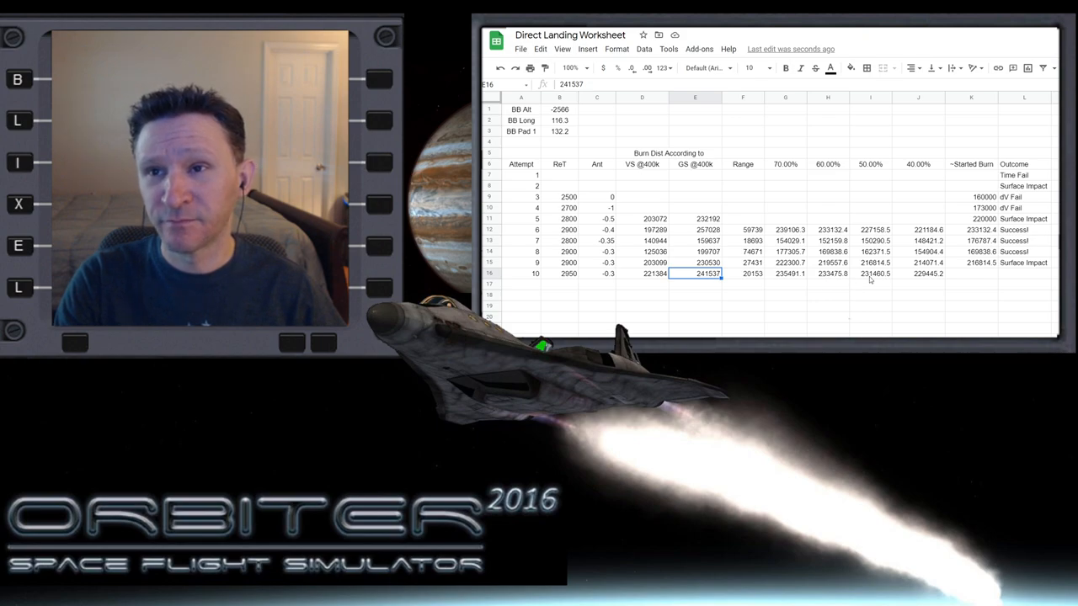
{"action": "mouse_move", "coordinate": [865, 280]}
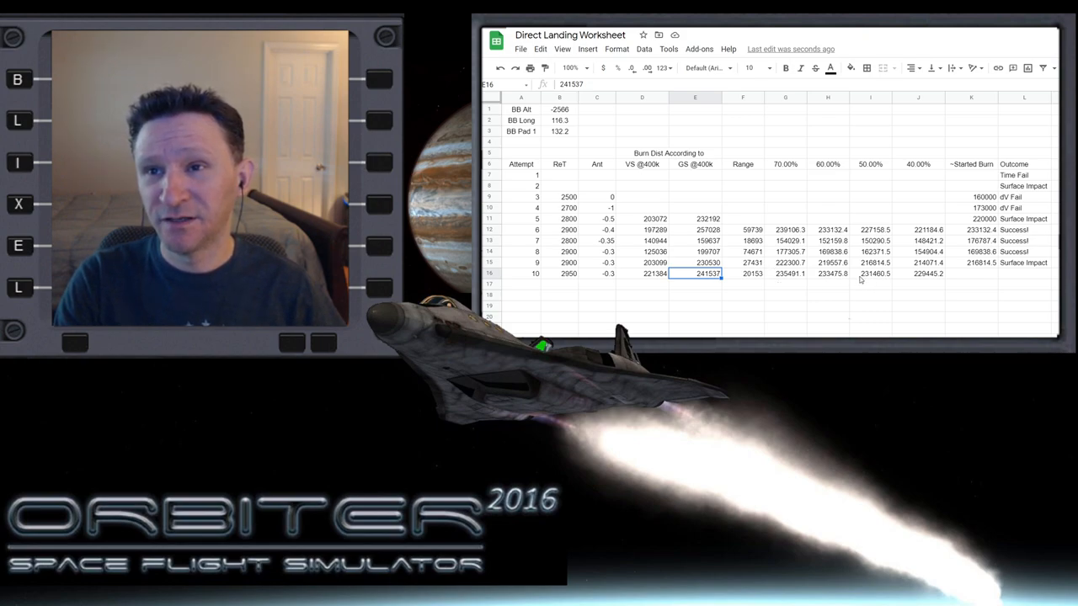
{"action": "left_click", "coordinate": [785, 274]}
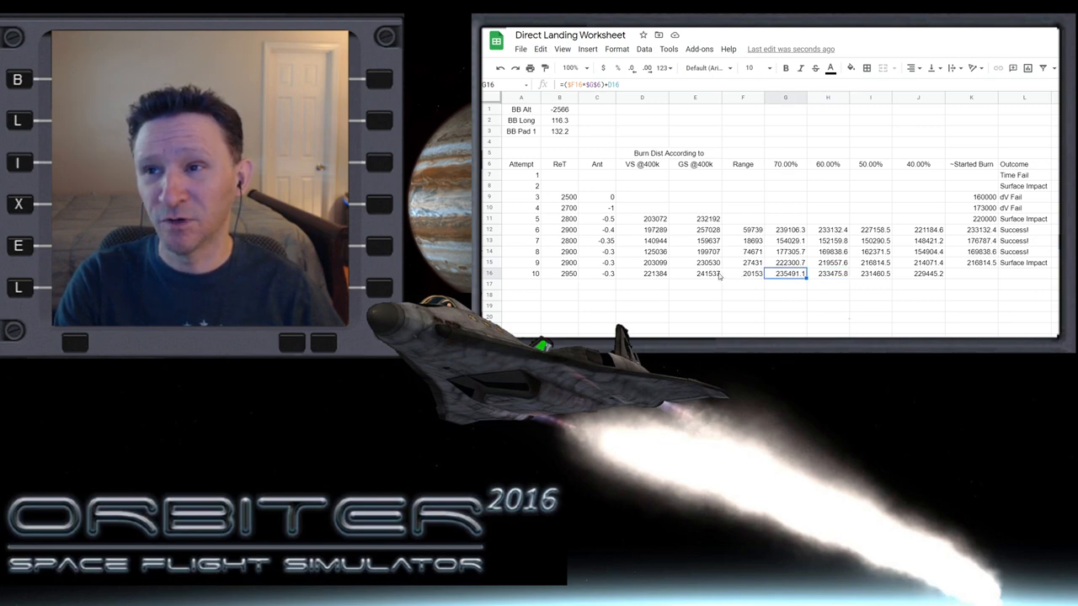
{"action": "left_click", "coordinate": [694, 274]}
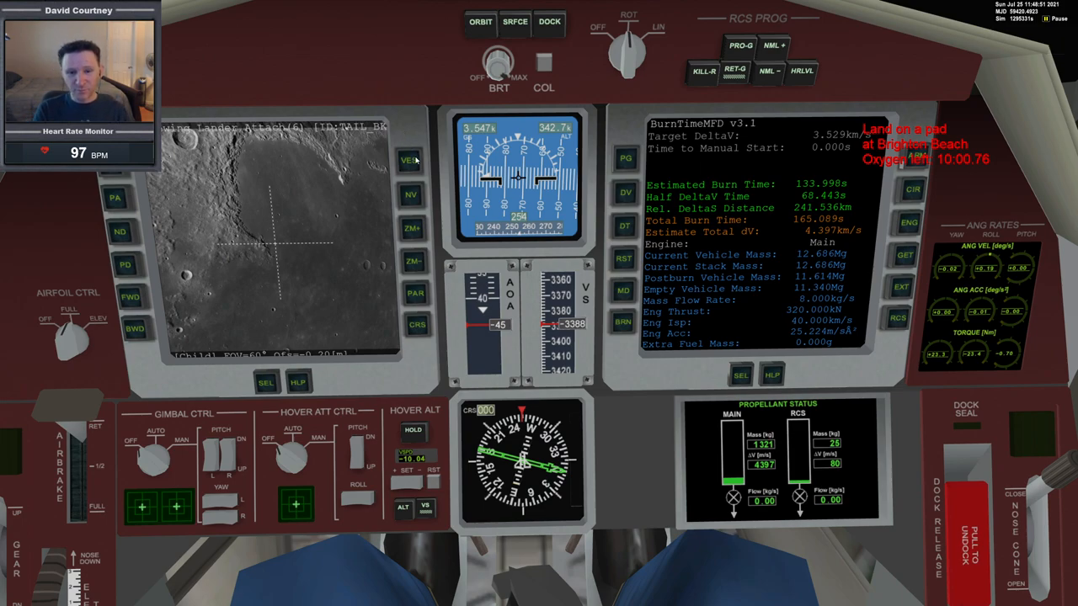
{"action": "mouse_move", "coordinate": [579, 335]}
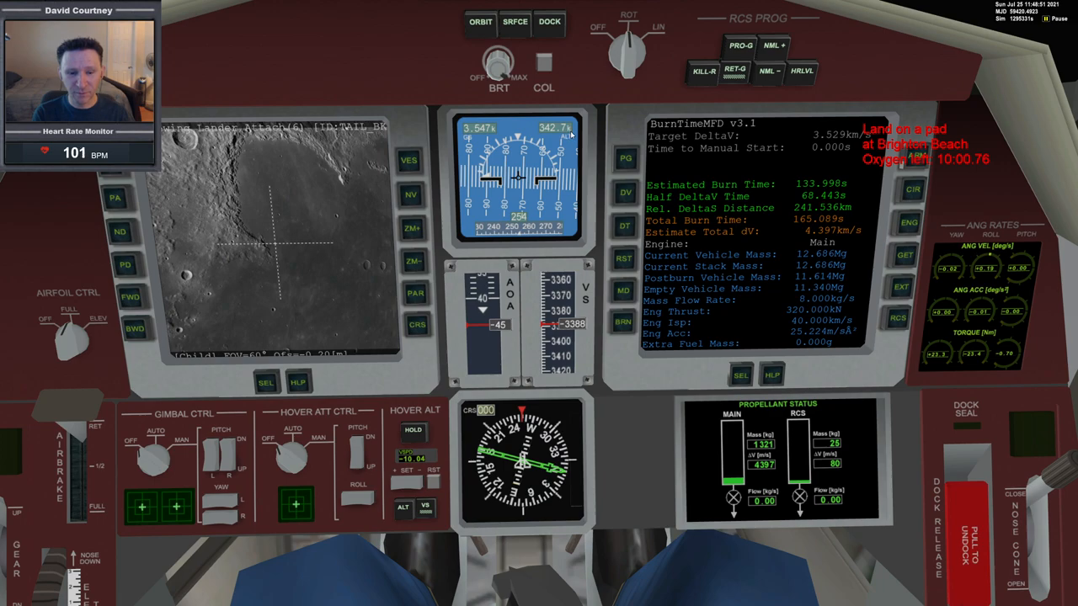
{"action": "mouse_move", "coordinate": [580, 172]}
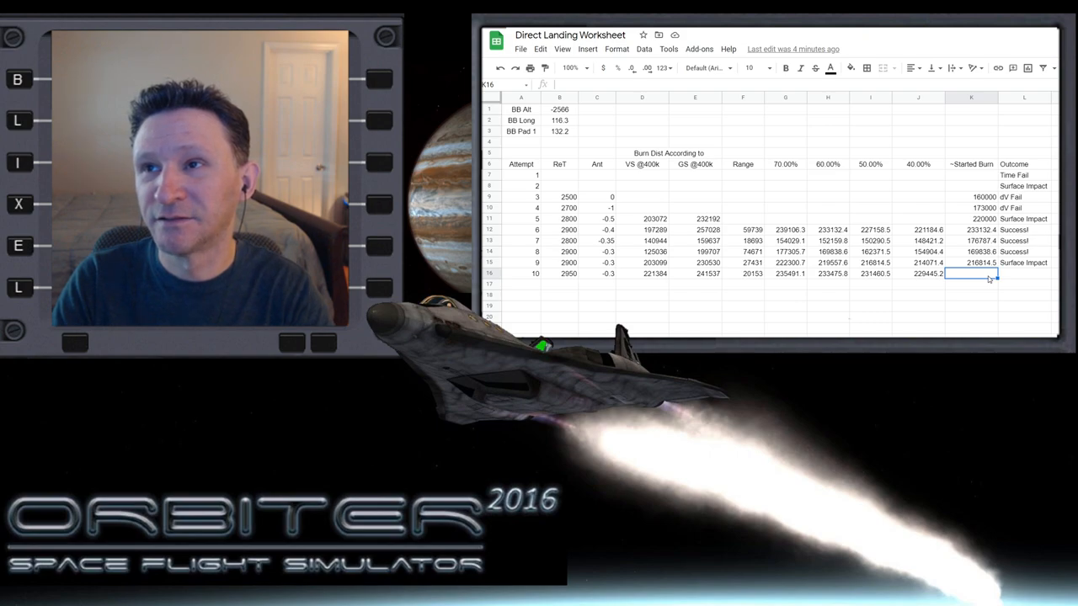
{"action": "type", "text": "=E"}
{"action": "left_click", "coordinate": [1024, 274]}
{"action": "type", "text": "Surface Impact"}
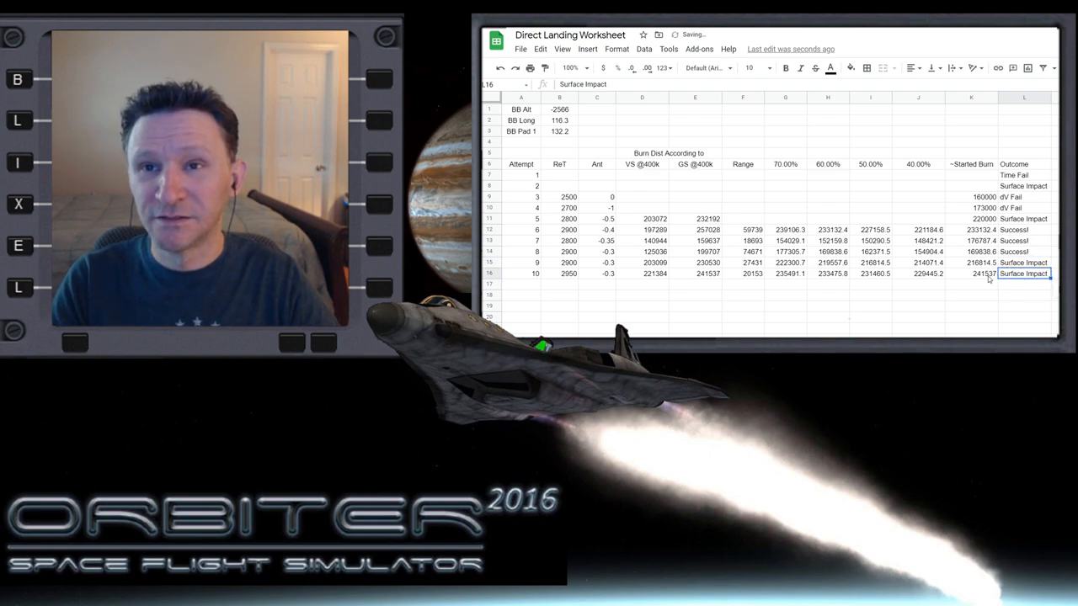
{"action": "left_click", "coordinate": [971, 305]}
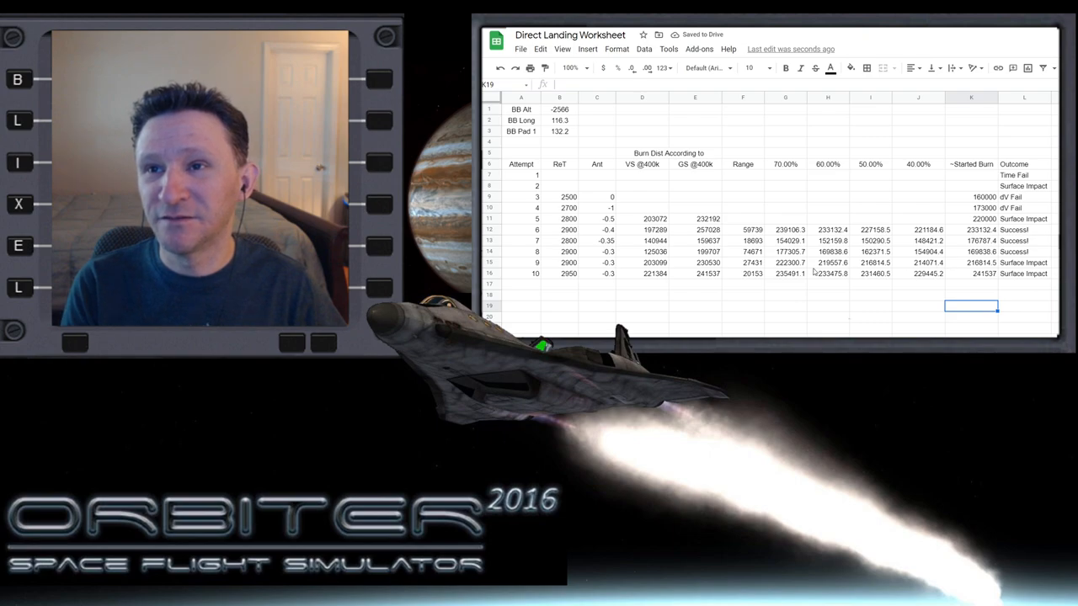
{"action": "mouse_move", "coordinate": [678, 244]}
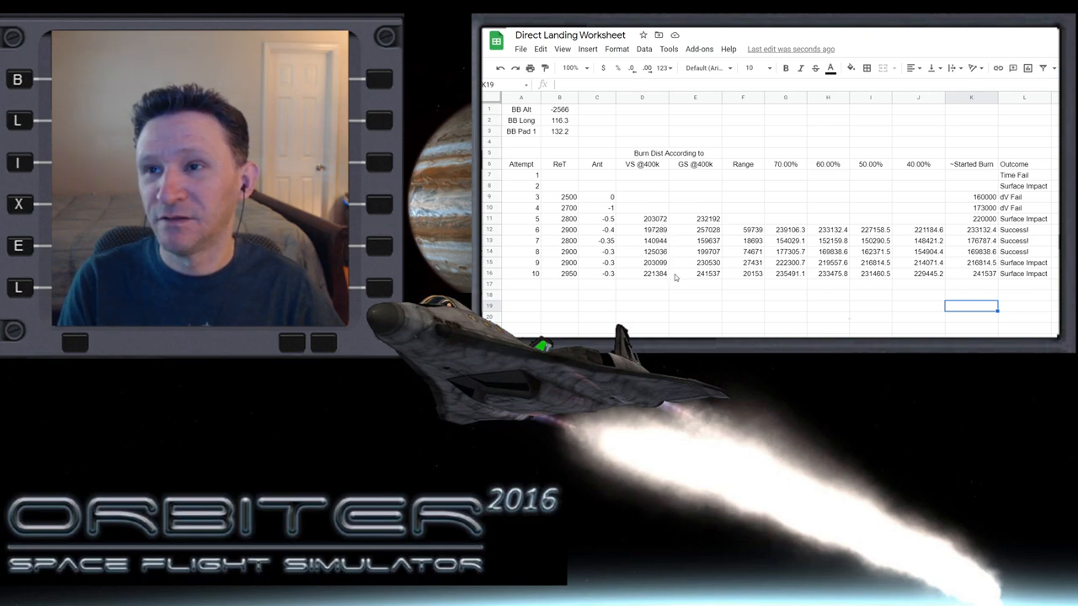
{"action": "left_click", "coordinate": [654, 262]}
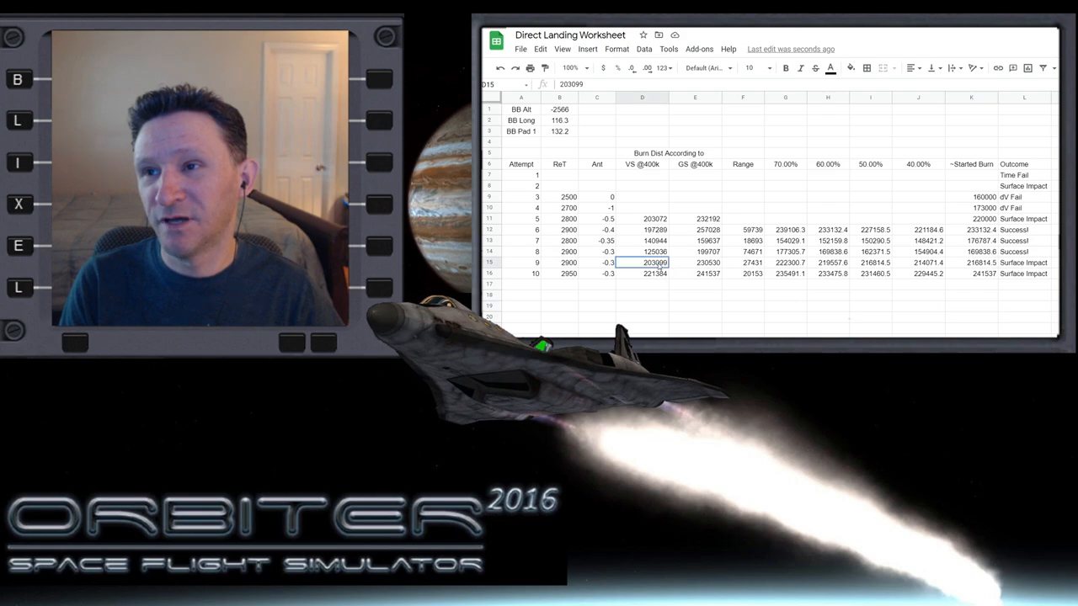
{"action": "left_click", "coordinate": [694, 262]}
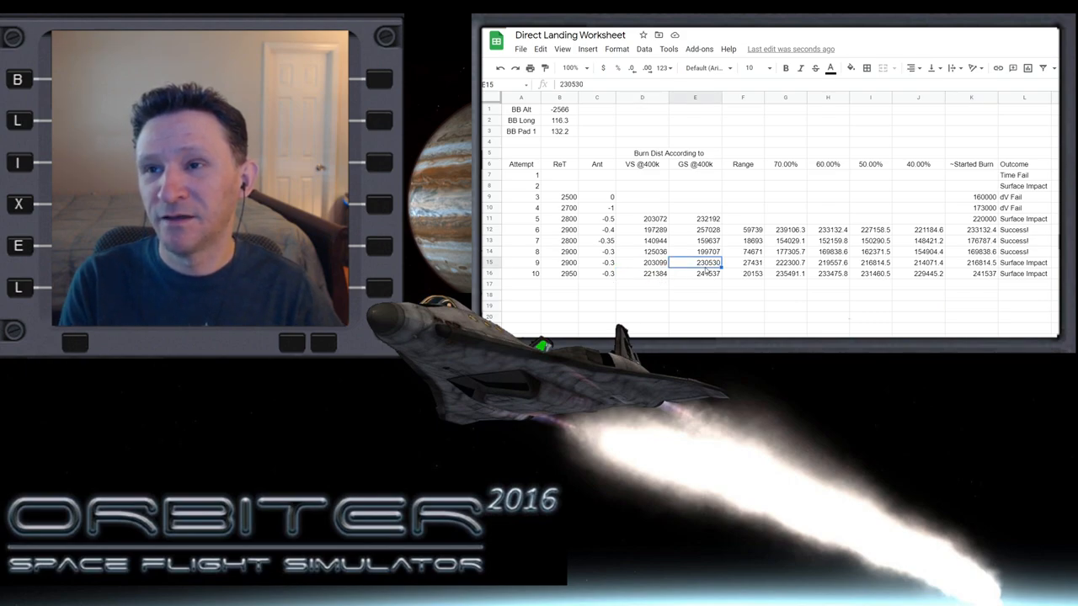
{"action": "mouse_move", "coordinate": [851, 272]}
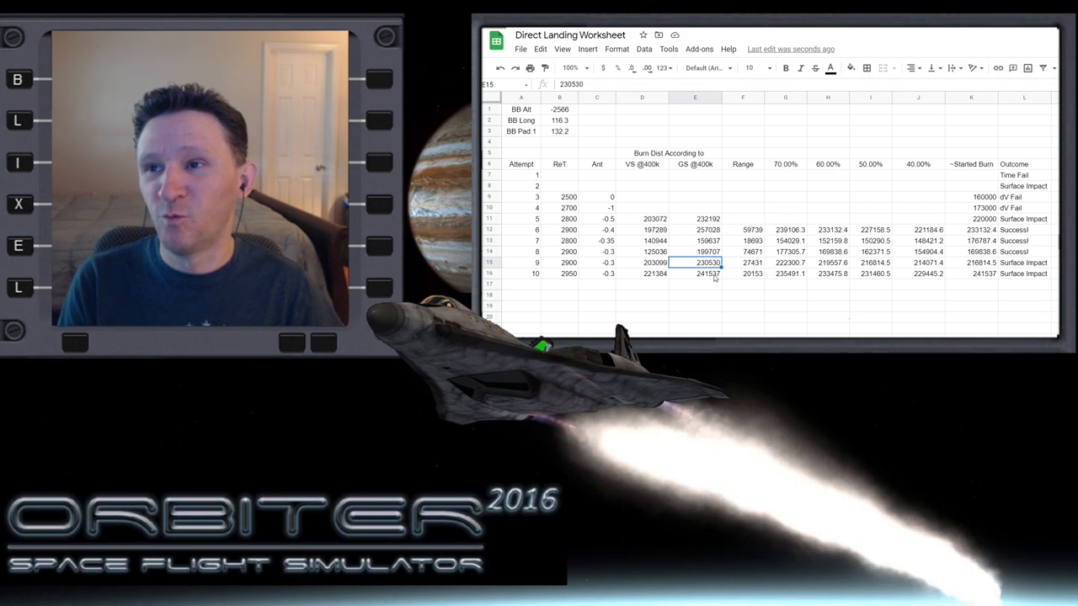
{"action": "left_click", "coordinate": [694, 273]}
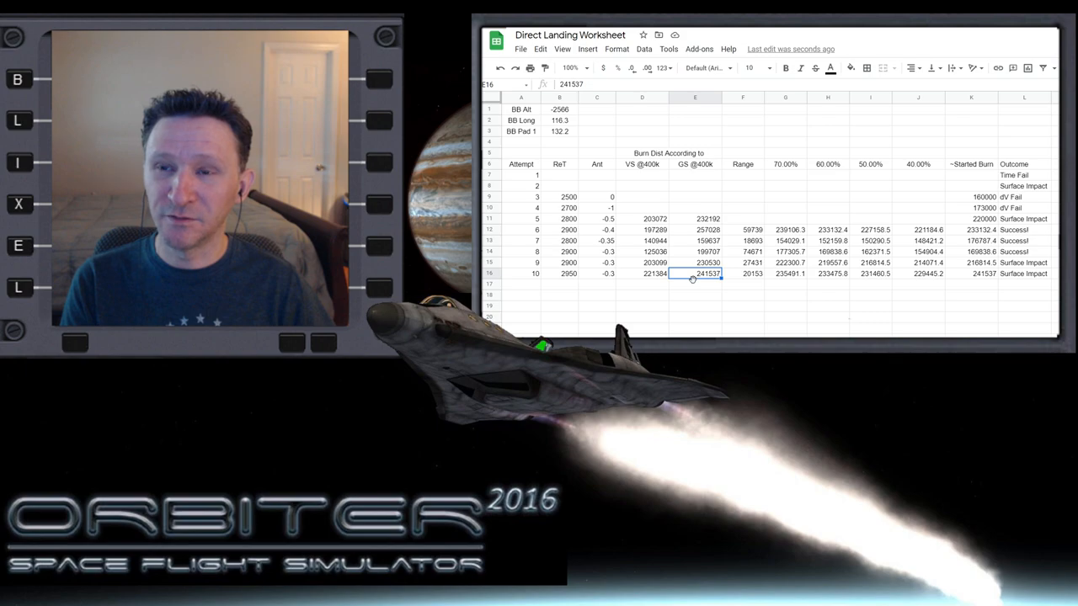
{"action": "mouse_move", "coordinate": [778, 280]}
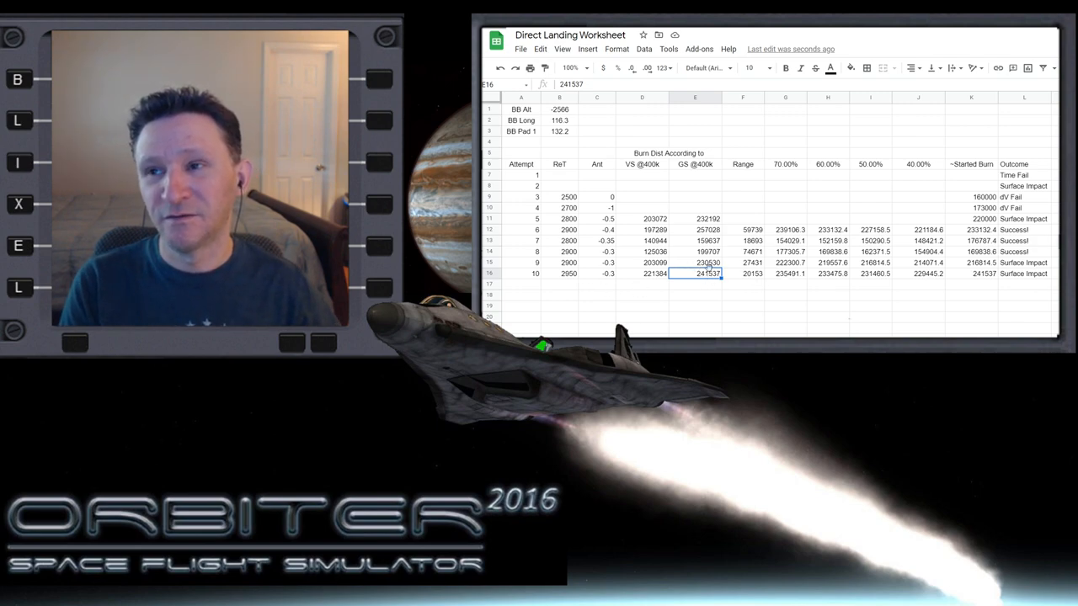
{"action": "mouse_move", "coordinate": [740, 299]}
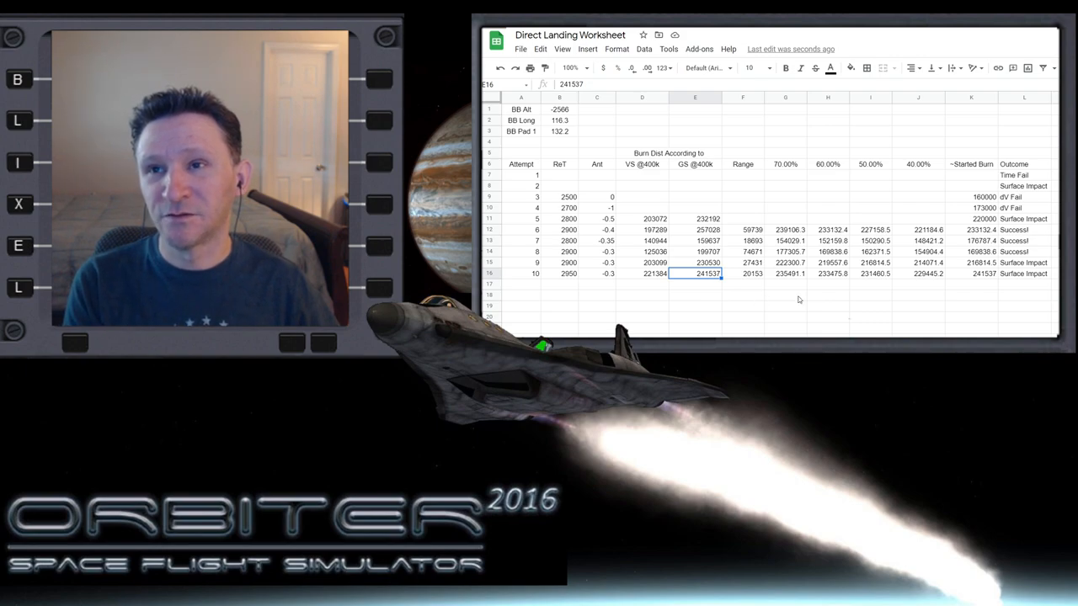
{"action": "mouse_move", "coordinate": [831, 334]}
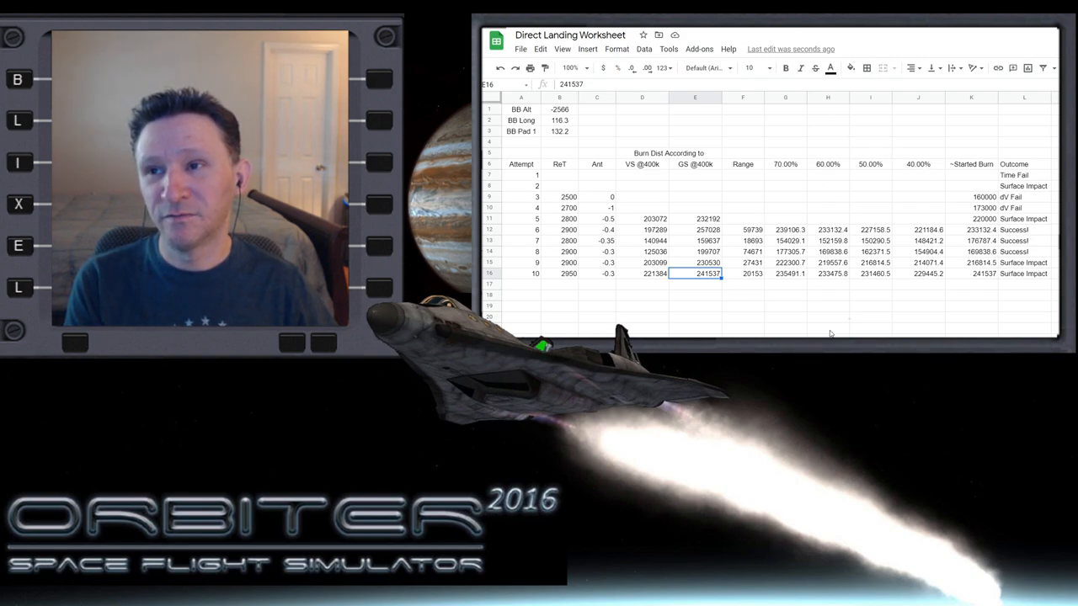
{"action": "mouse_move", "coordinate": [660, 210]}
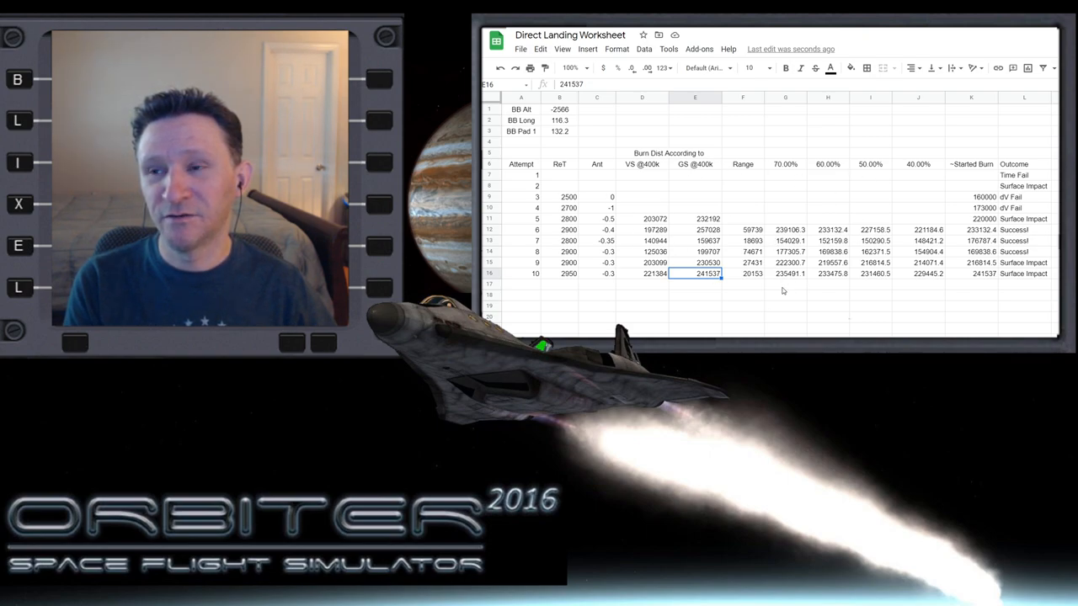
{"action": "mouse_move", "coordinate": [786, 303]}
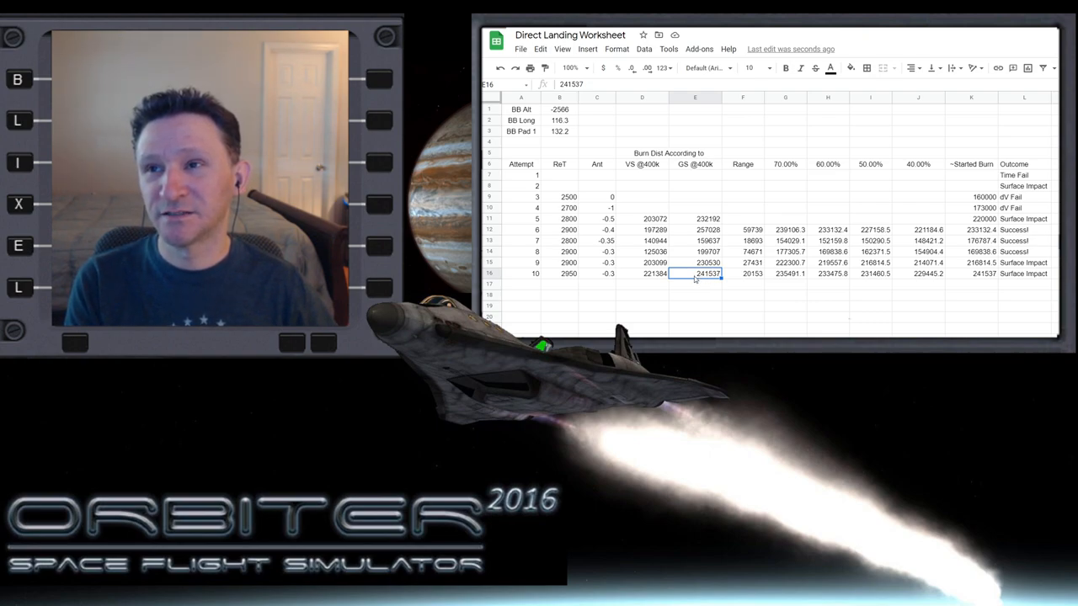
{"action": "left_click", "coordinate": [695, 284]}
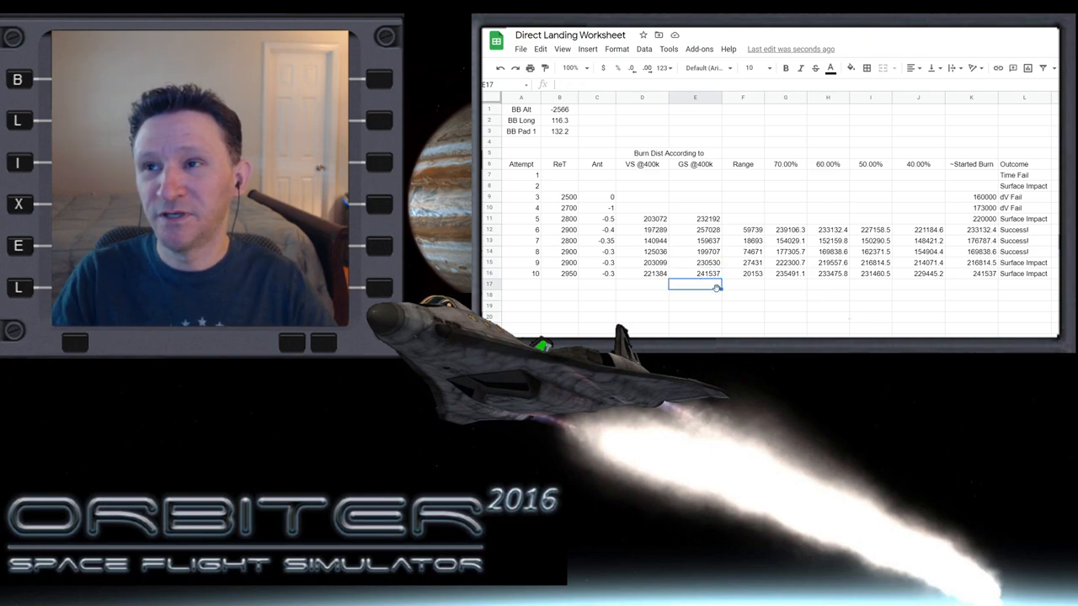
{"action": "type", "text": "=E16"}
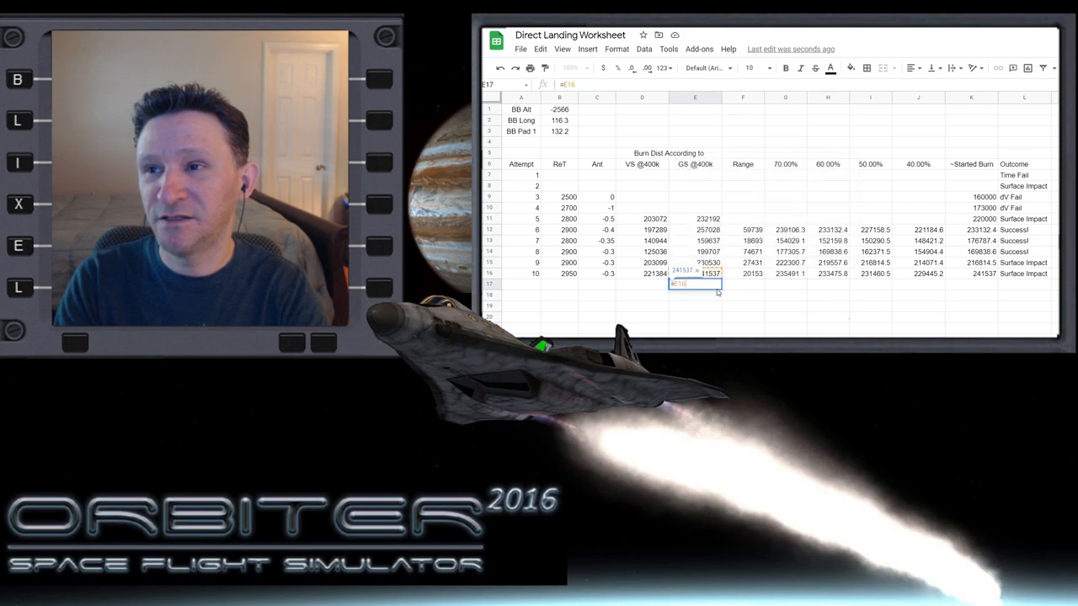
{"action": "type", "text": "*1.0"}
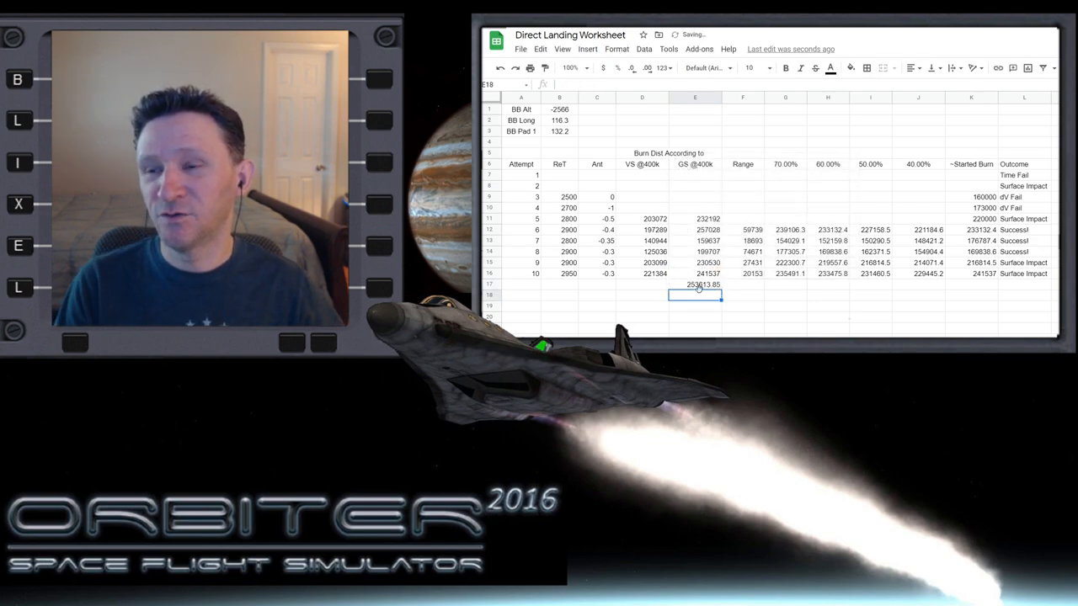
{"action": "left_click", "coordinate": [695, 284]}
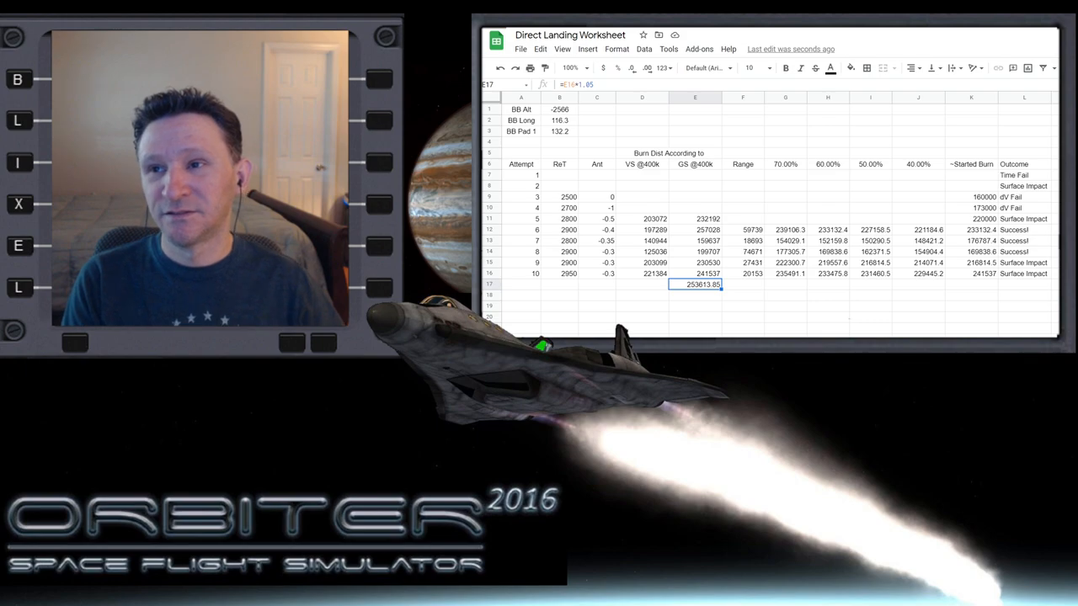
{"action": "key", "text": "Delete"}
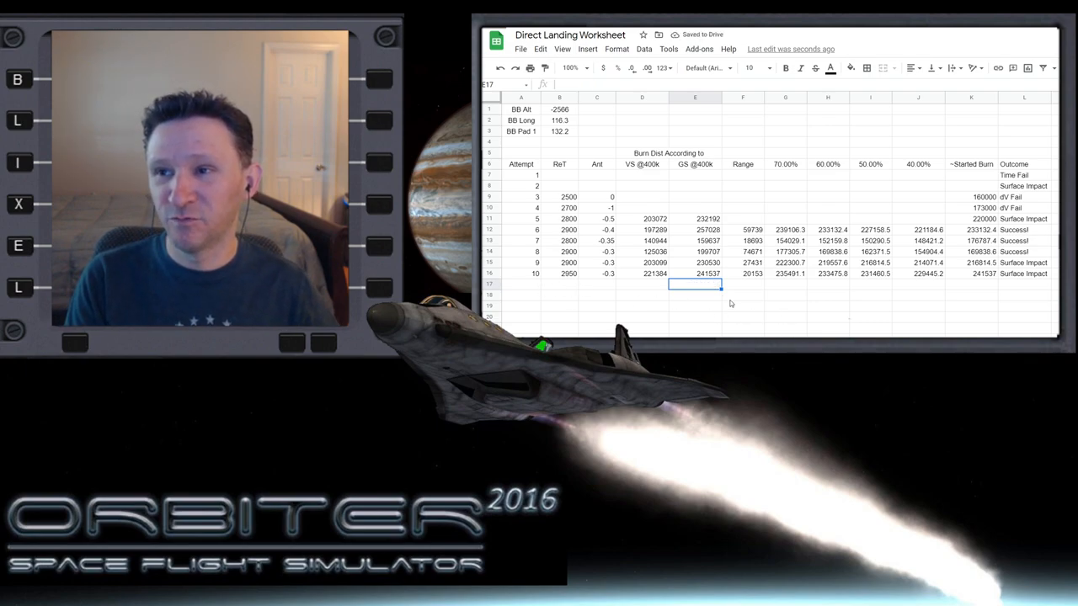
{"action": "left_click", "coordinate": [656, 274]}
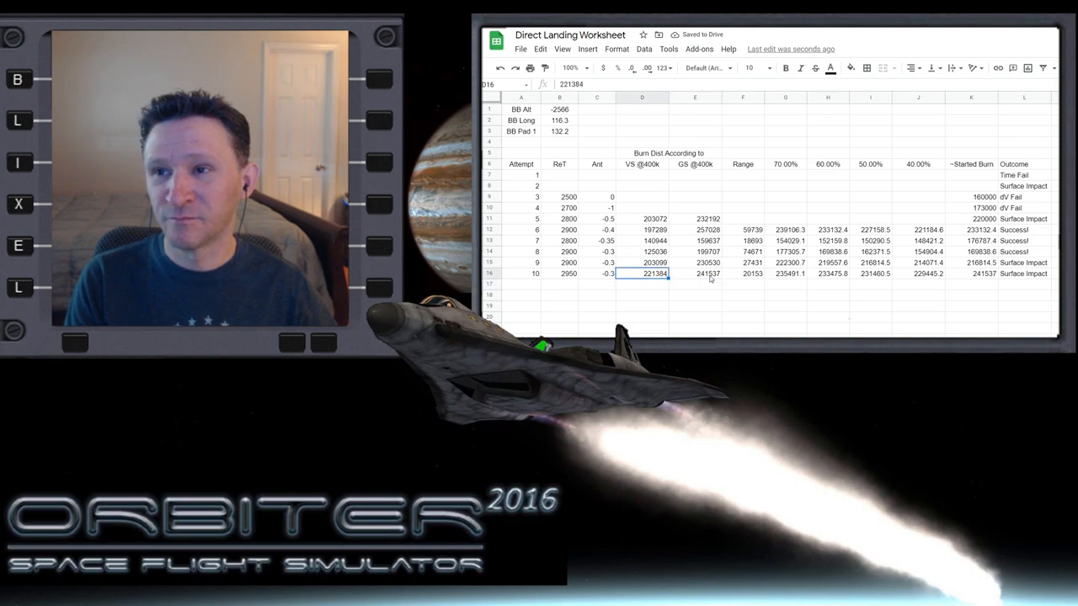